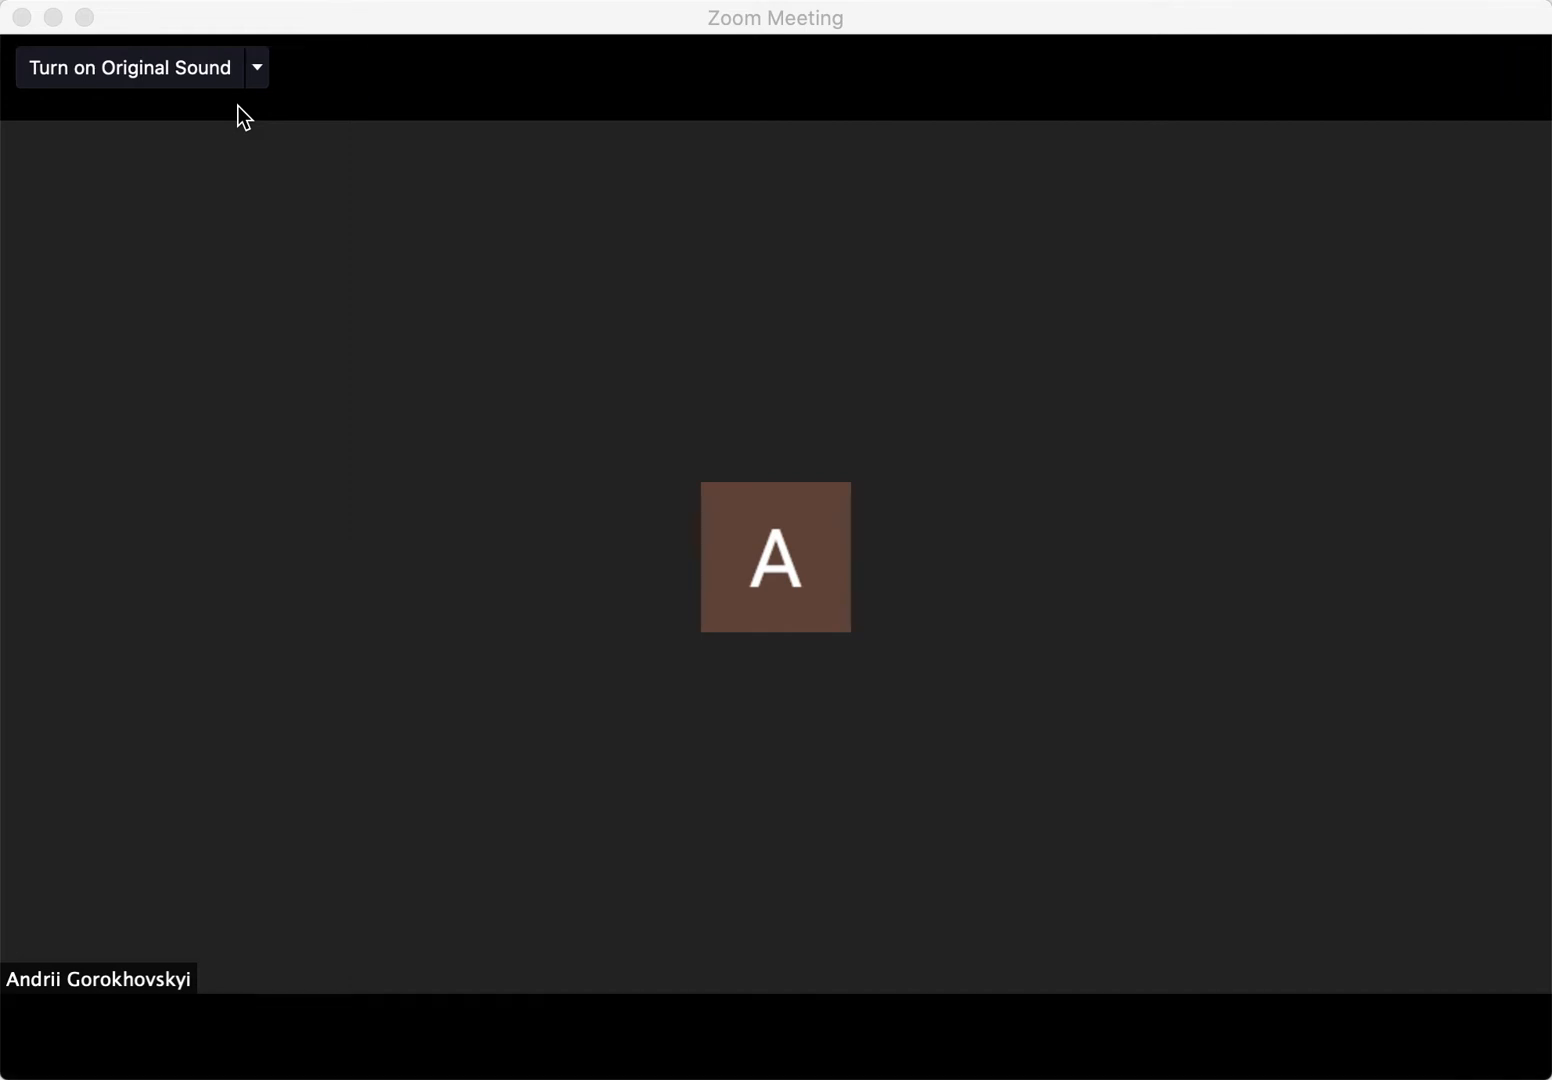
{"action": "mouse_move", "coordinate": [258, 153]}
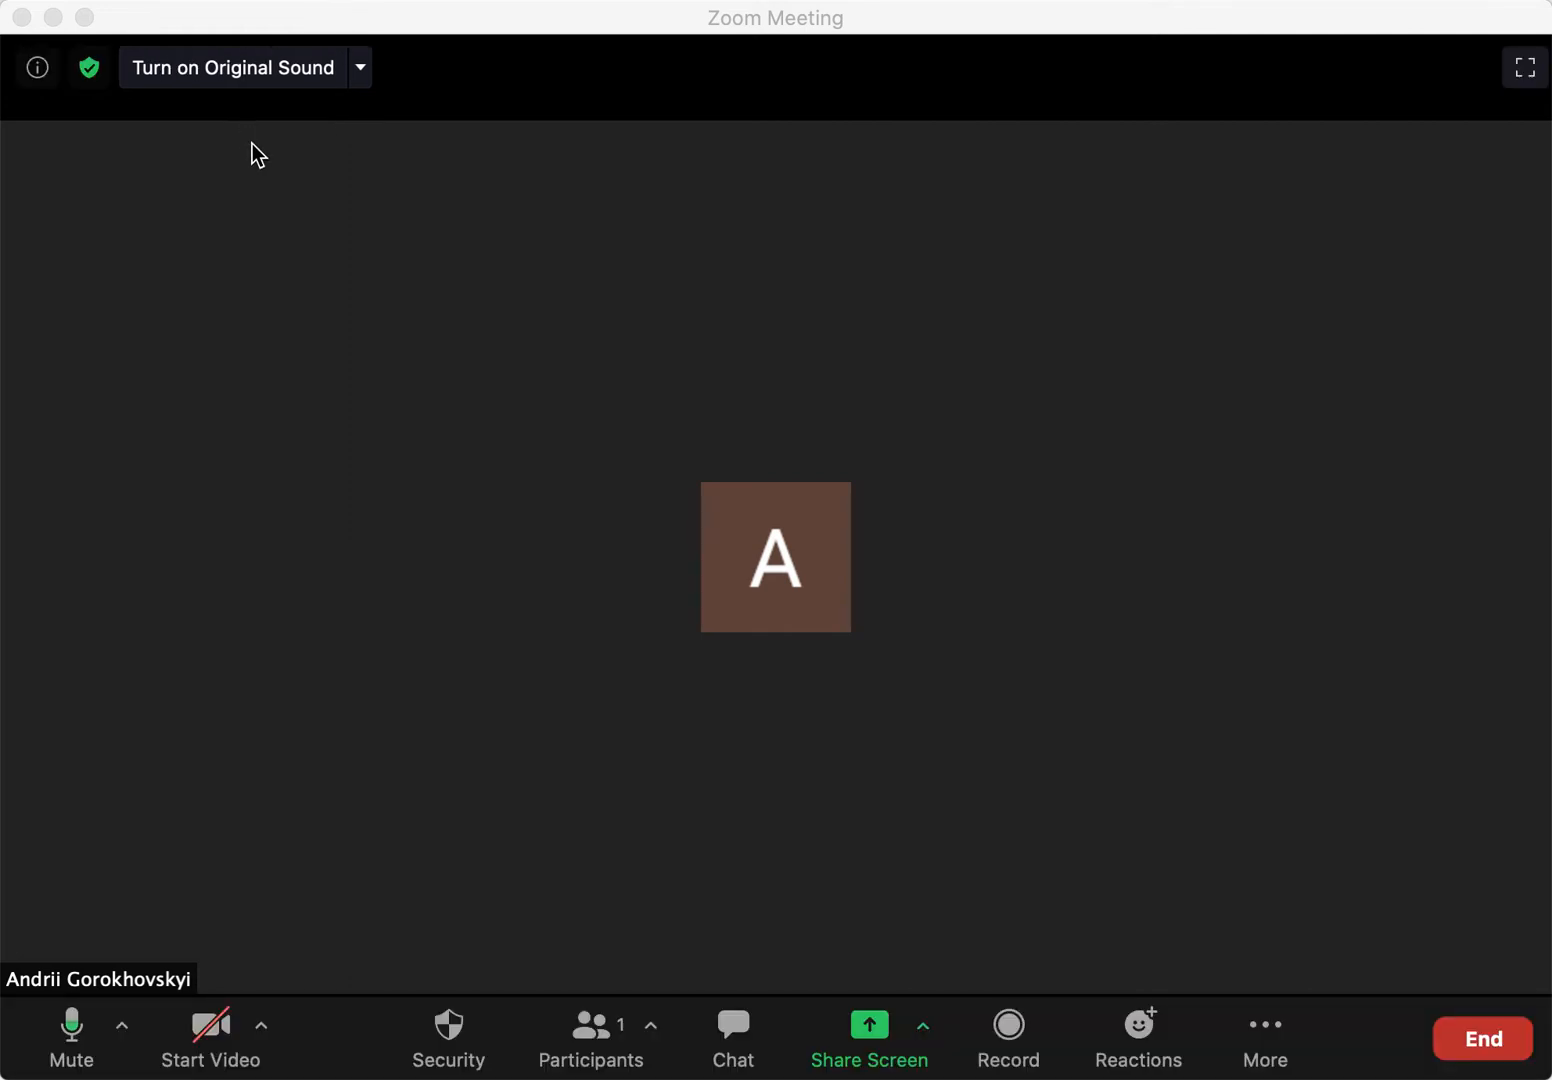
{"action": "mouse_move", "coordinate": [278, 240]}
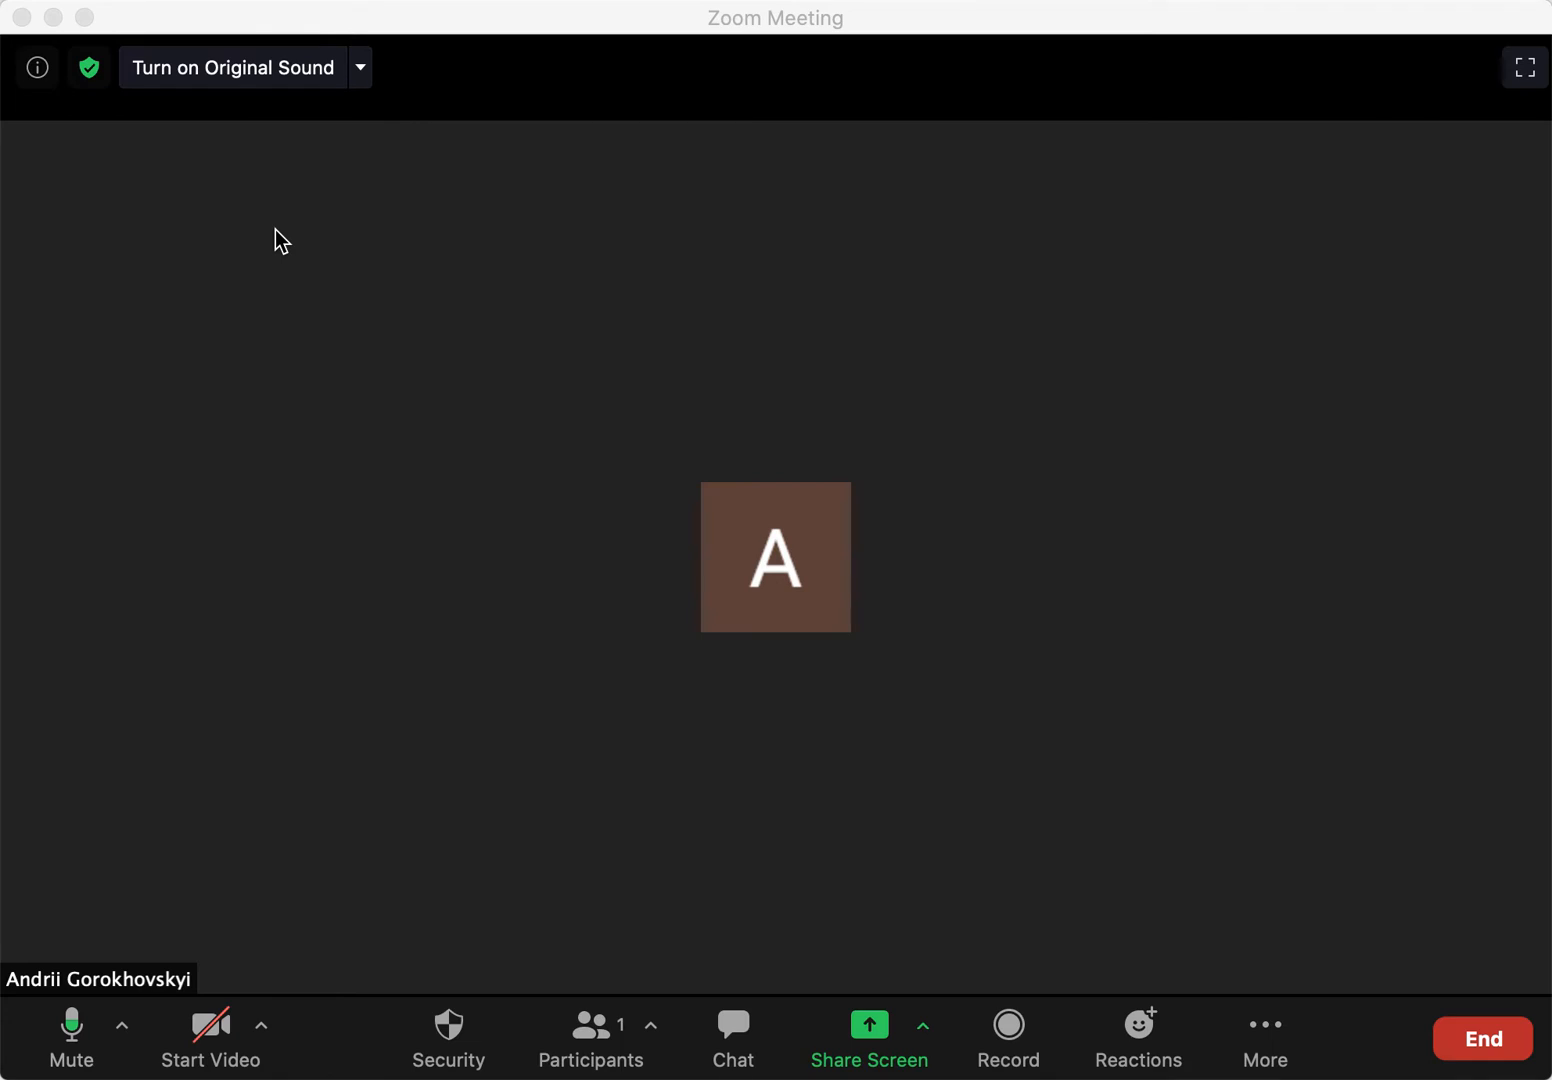
{"action": "mouse_move", "coordinate": [707, 28]}
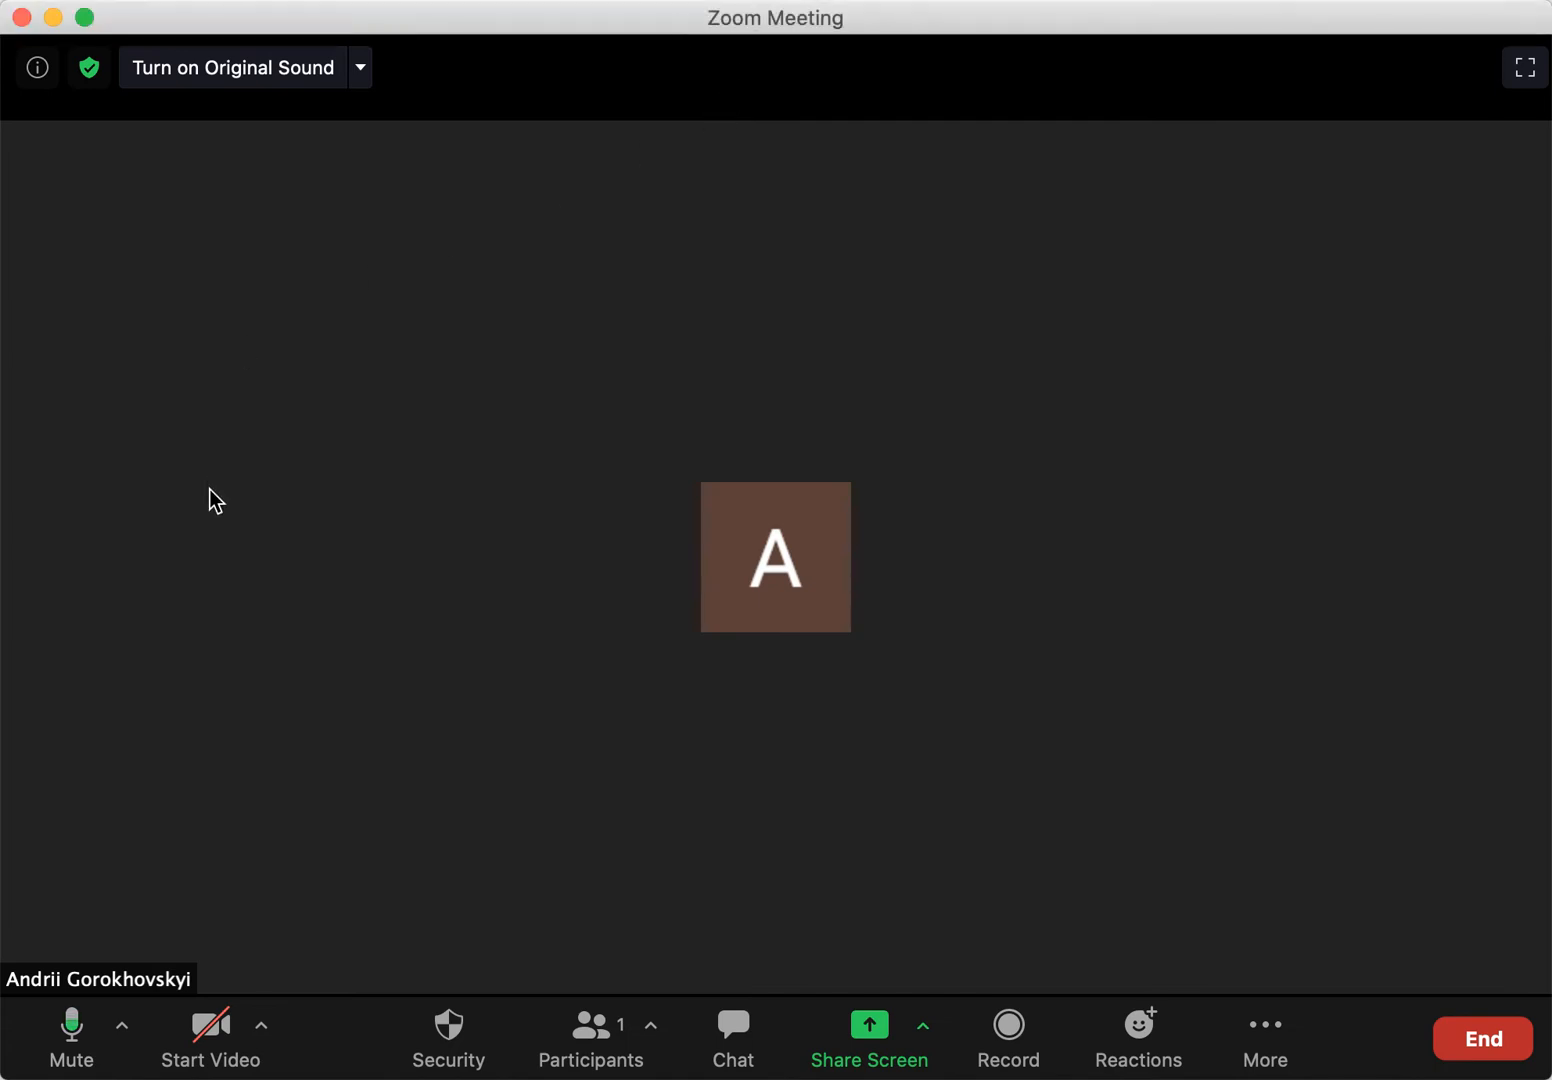
{"action": "mouse_move", "coordinate": [133, 665]}
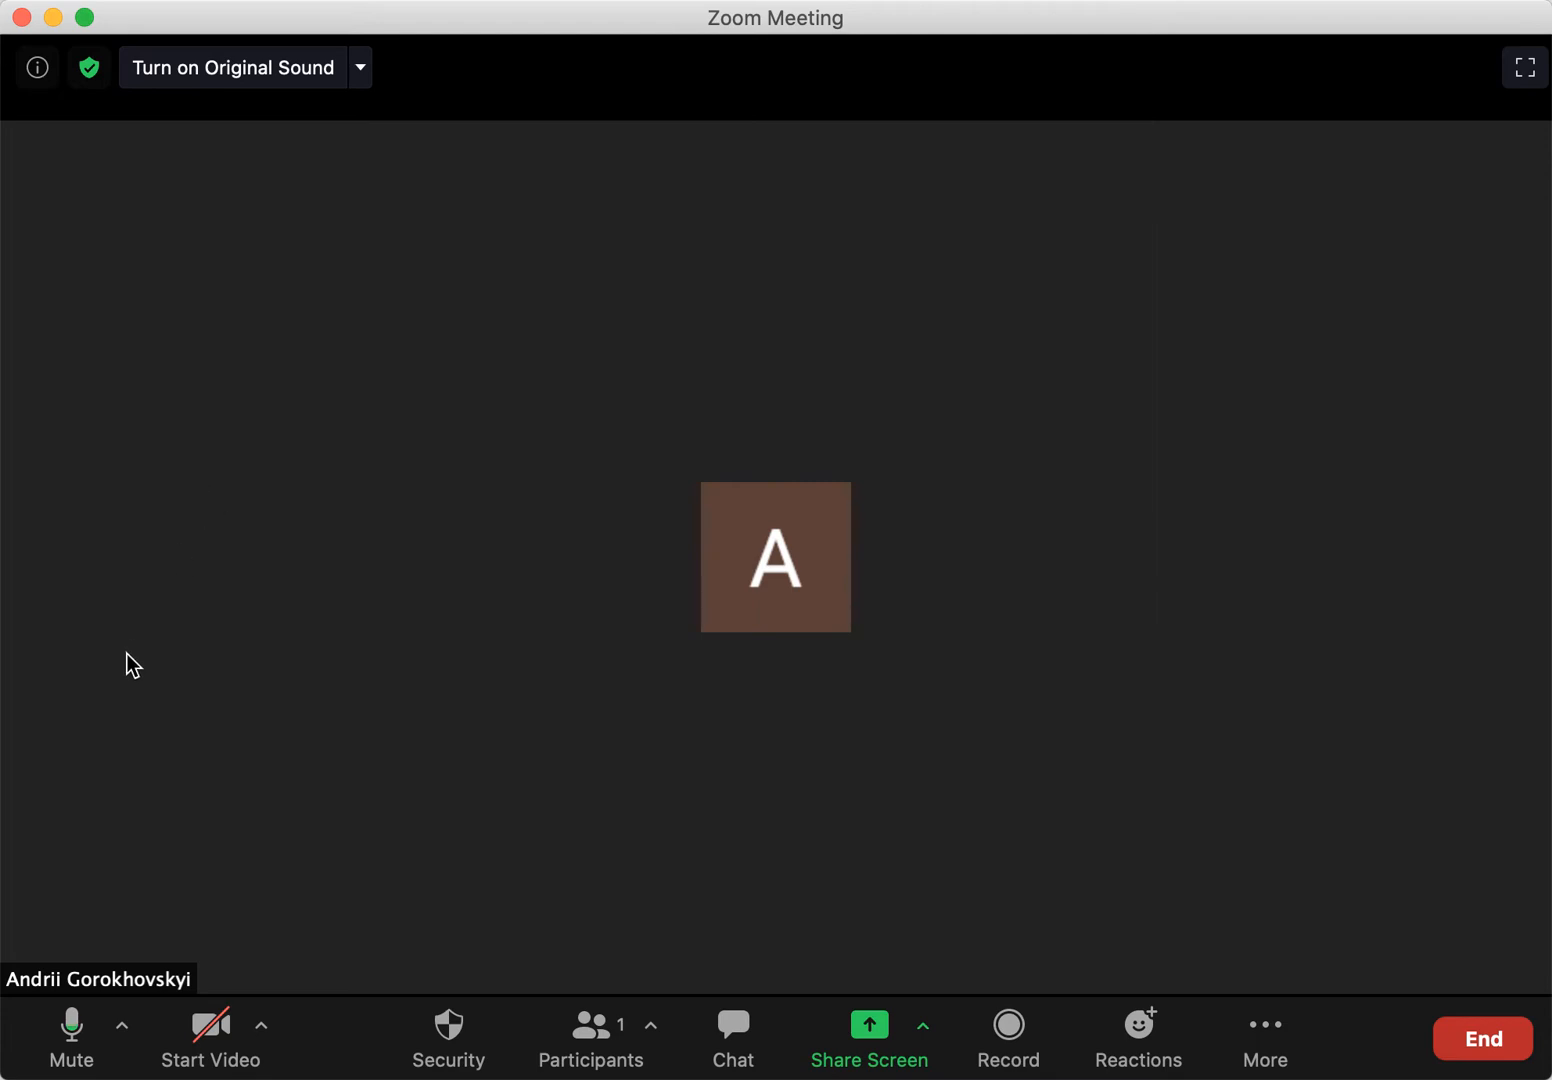
{"action": "mouse_move", "coordinate": [70, 1030]}
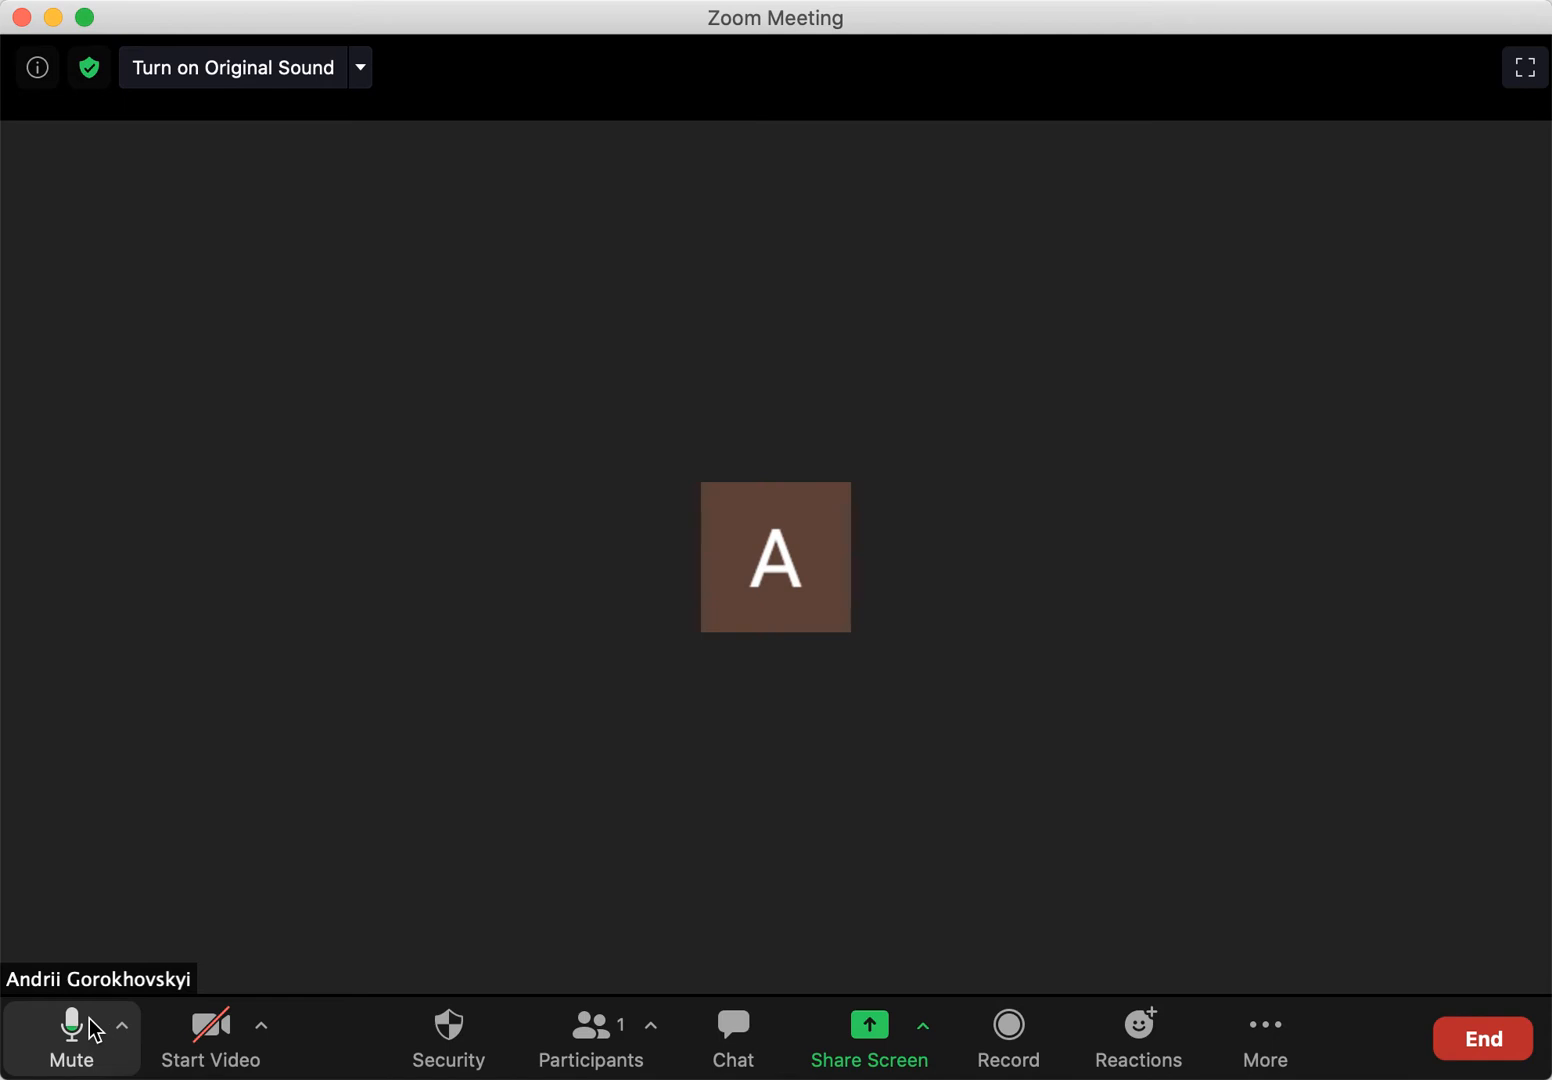
{"action": "mouse_move", "coordinate": [88, 1040]}
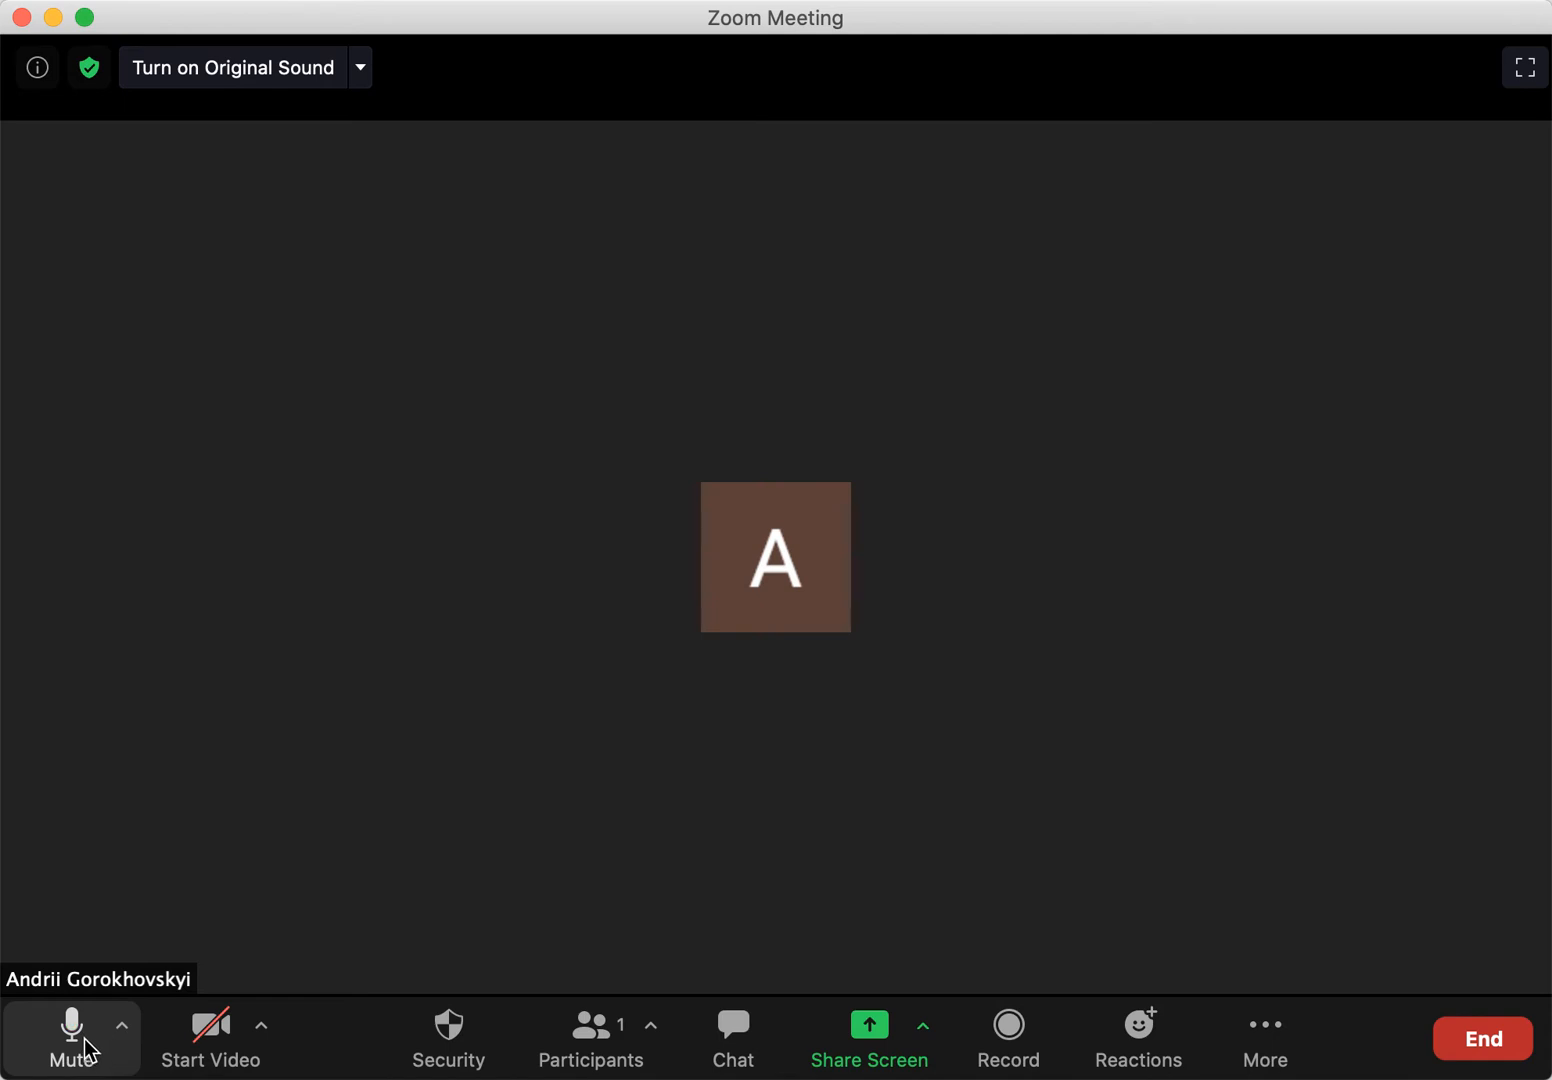
{"action": "mouse_move", "coordinate": [210, 1035]}
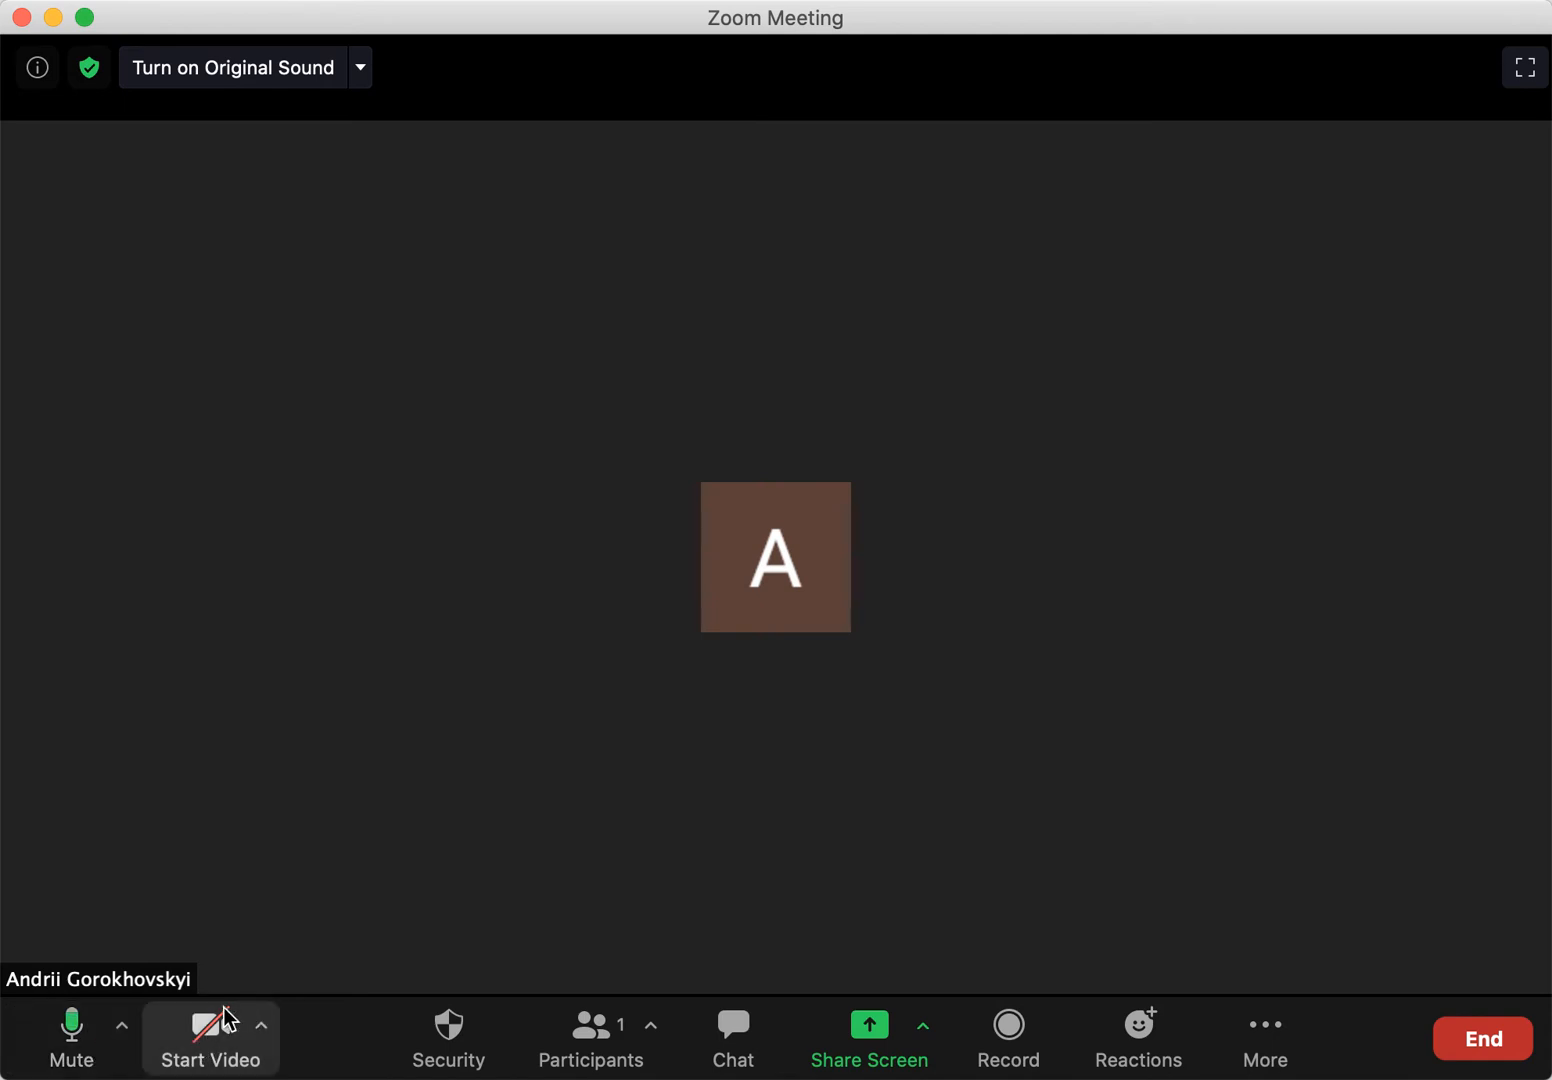
{"action": "mouse_move", "coordinate": [70, 1037]}
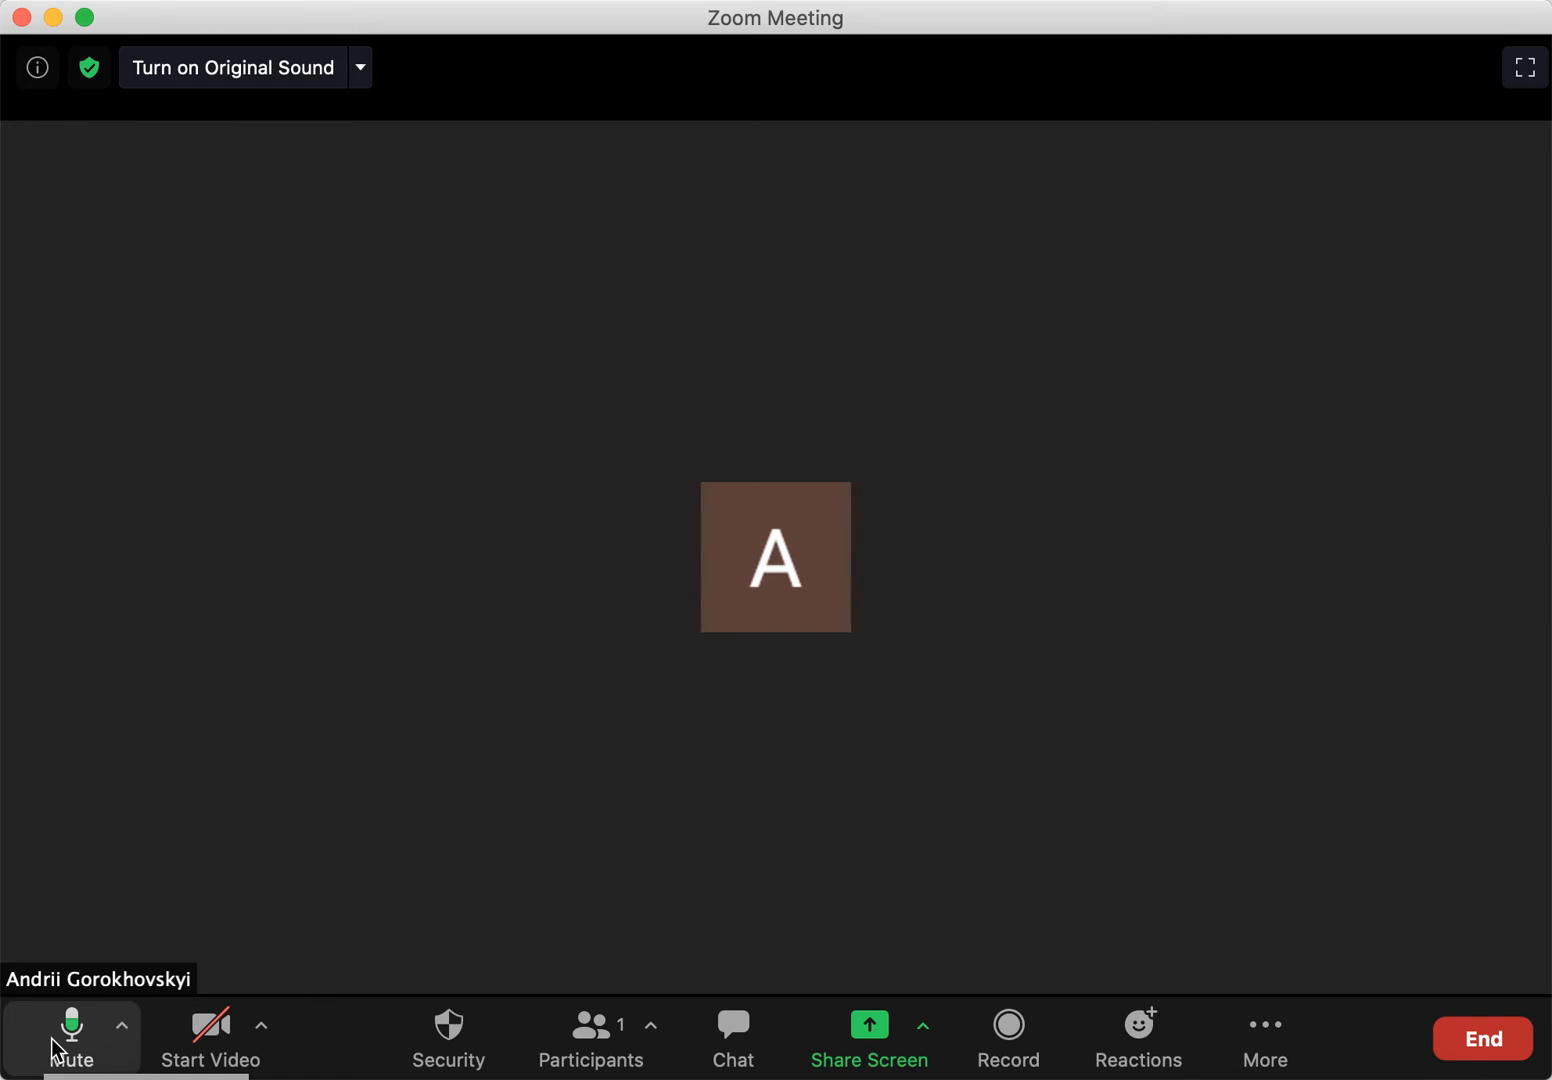
Mute the microphone from the meeting toolbar's Mute button.
{"action": "left_click", "coordinate": [70, 1037]}
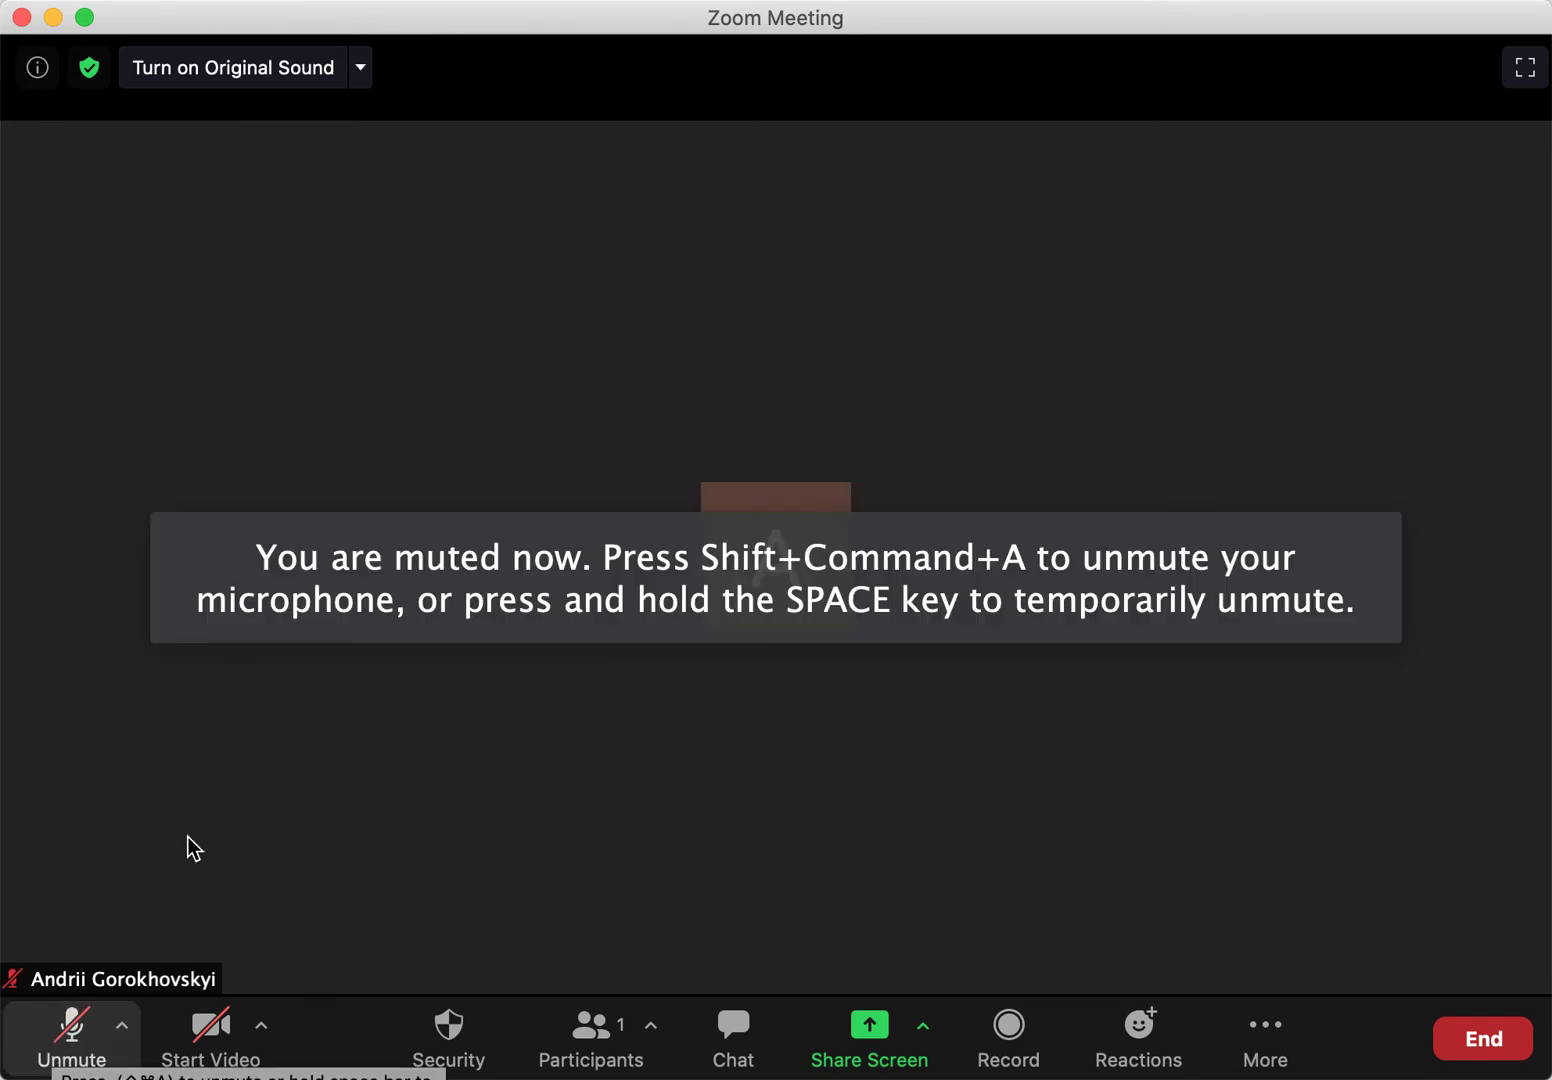
{"action": "mouse_move", "coordinate": [640, 575]}
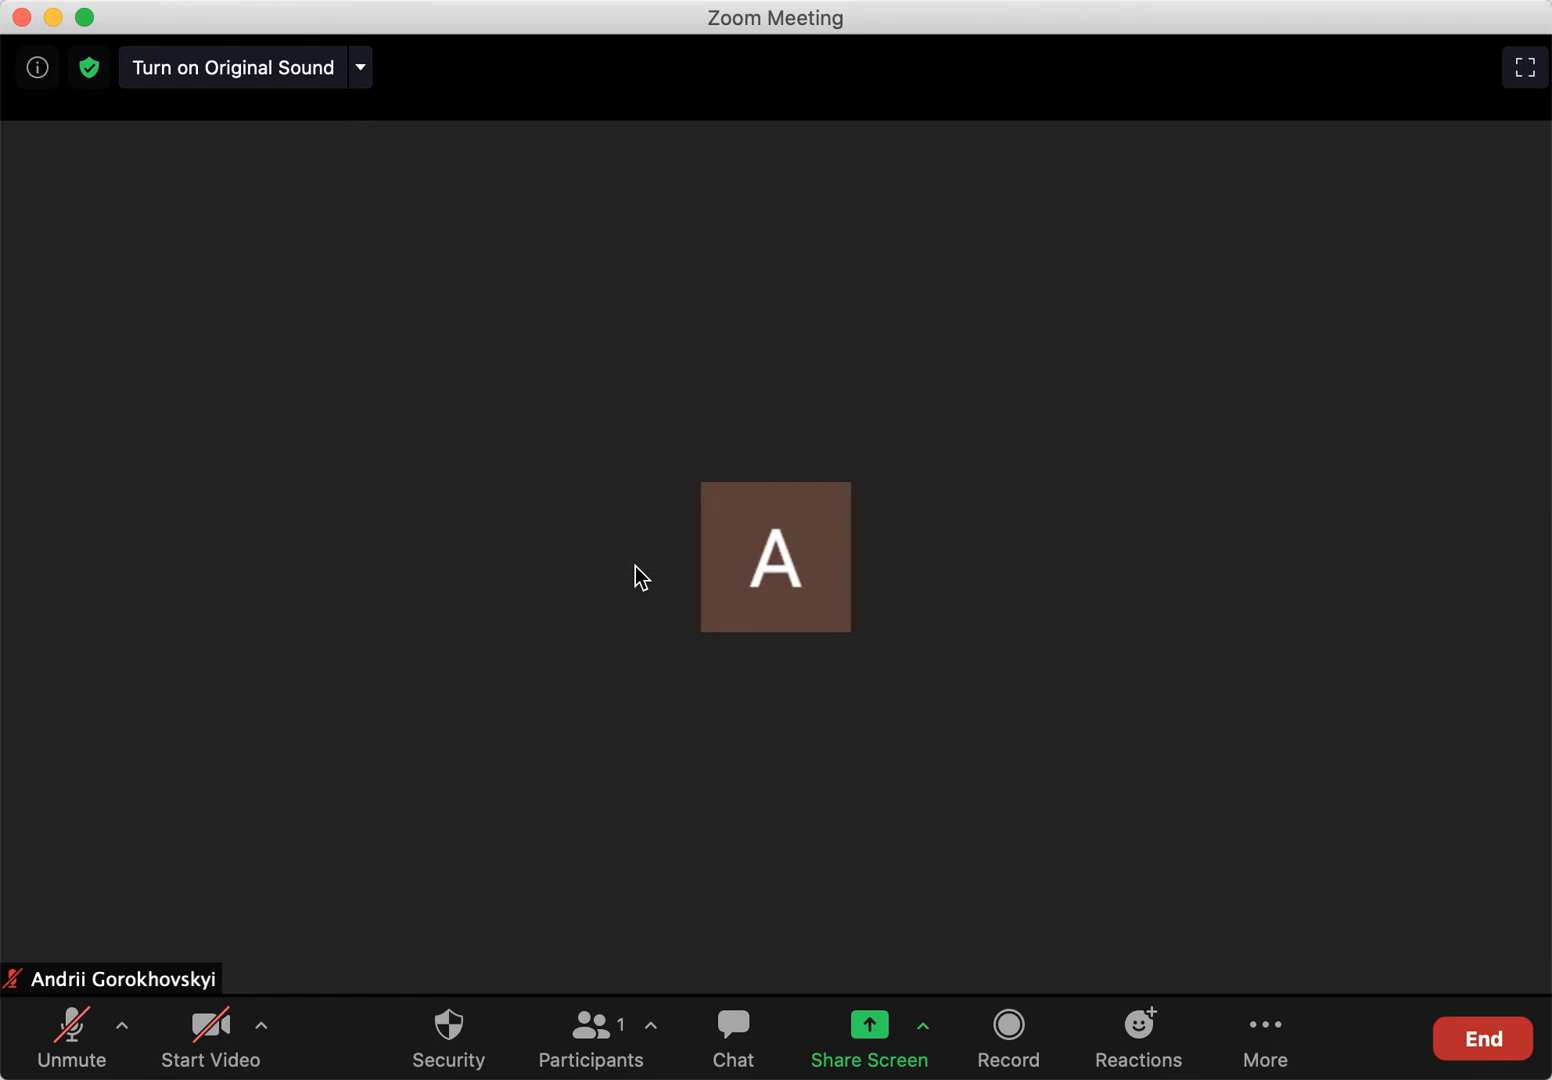
{"action": "mouse_move", "coordinate": [72, 998]}
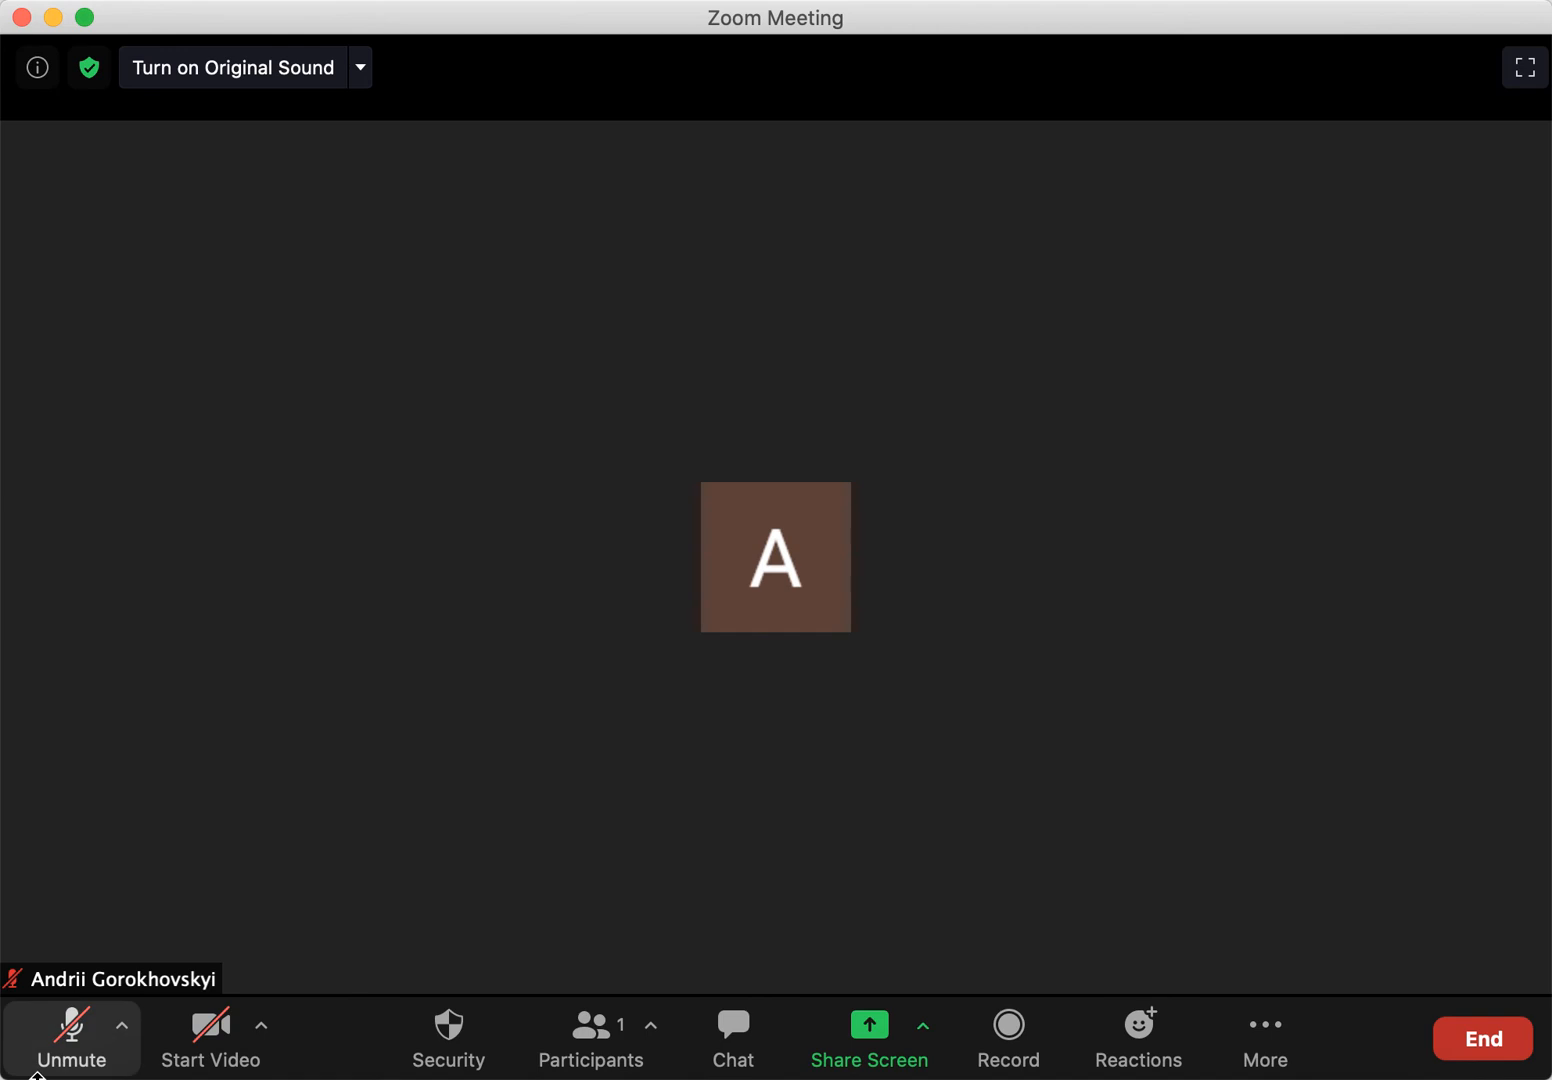
{"action": "mouse_move", "coordinate": [72, 1032]}
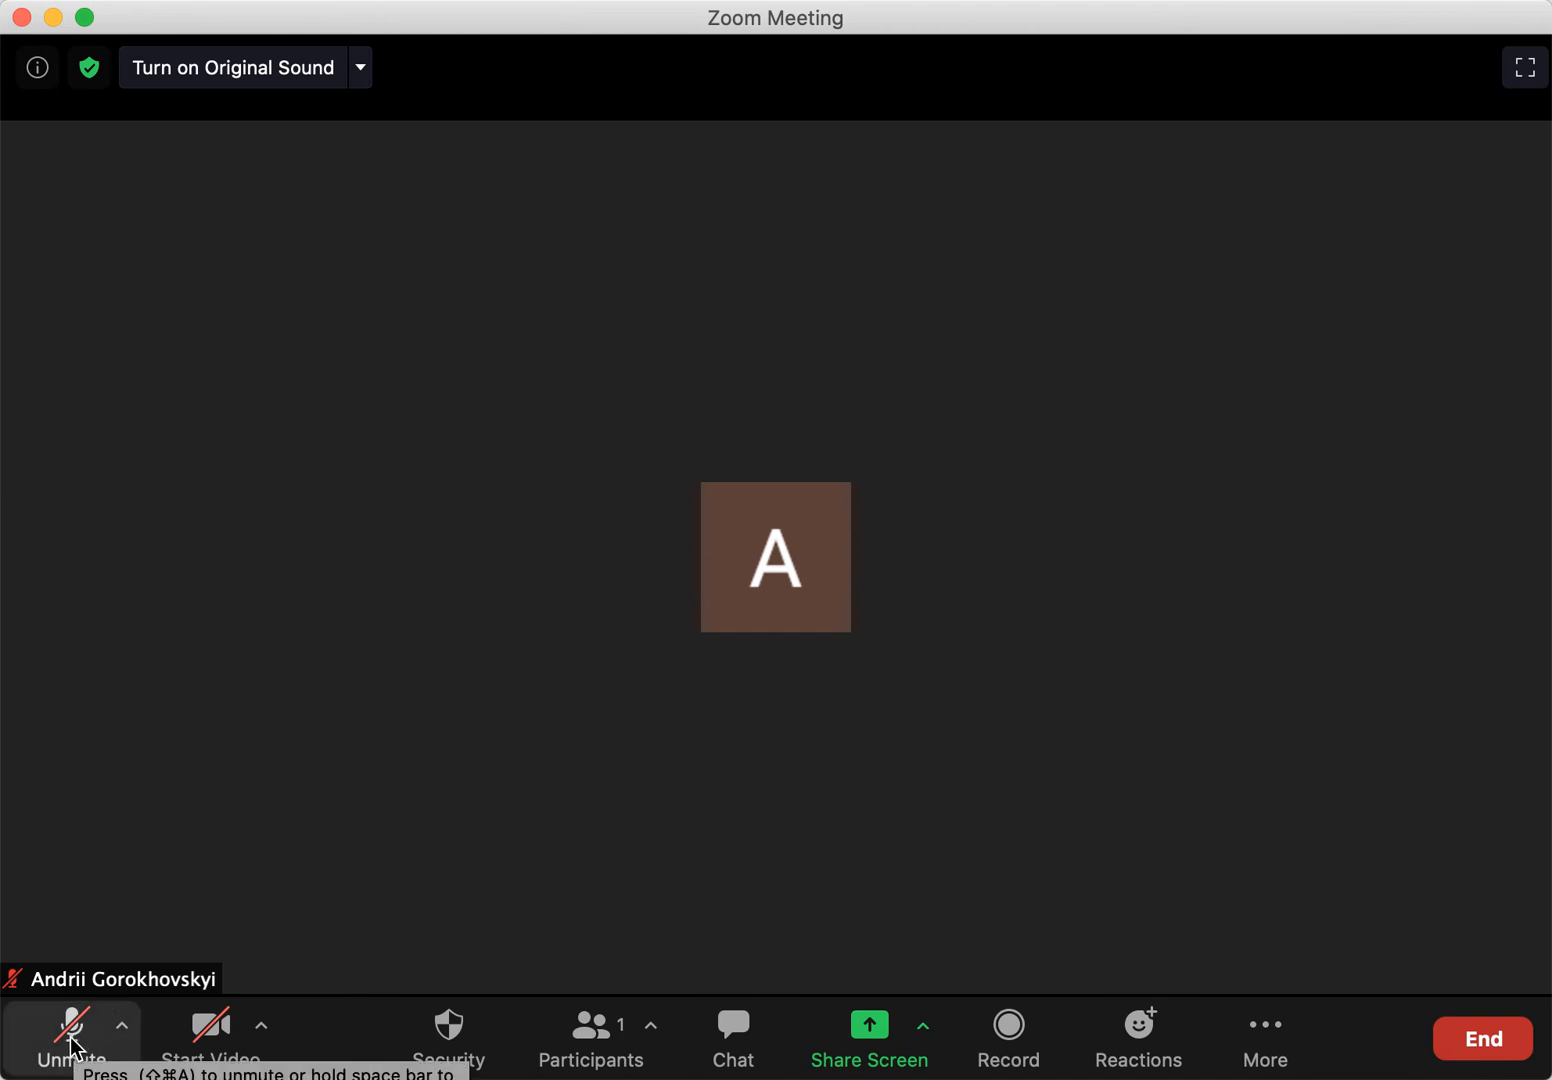
{"action": "mouse_move", "coordinate": [502, 582]}
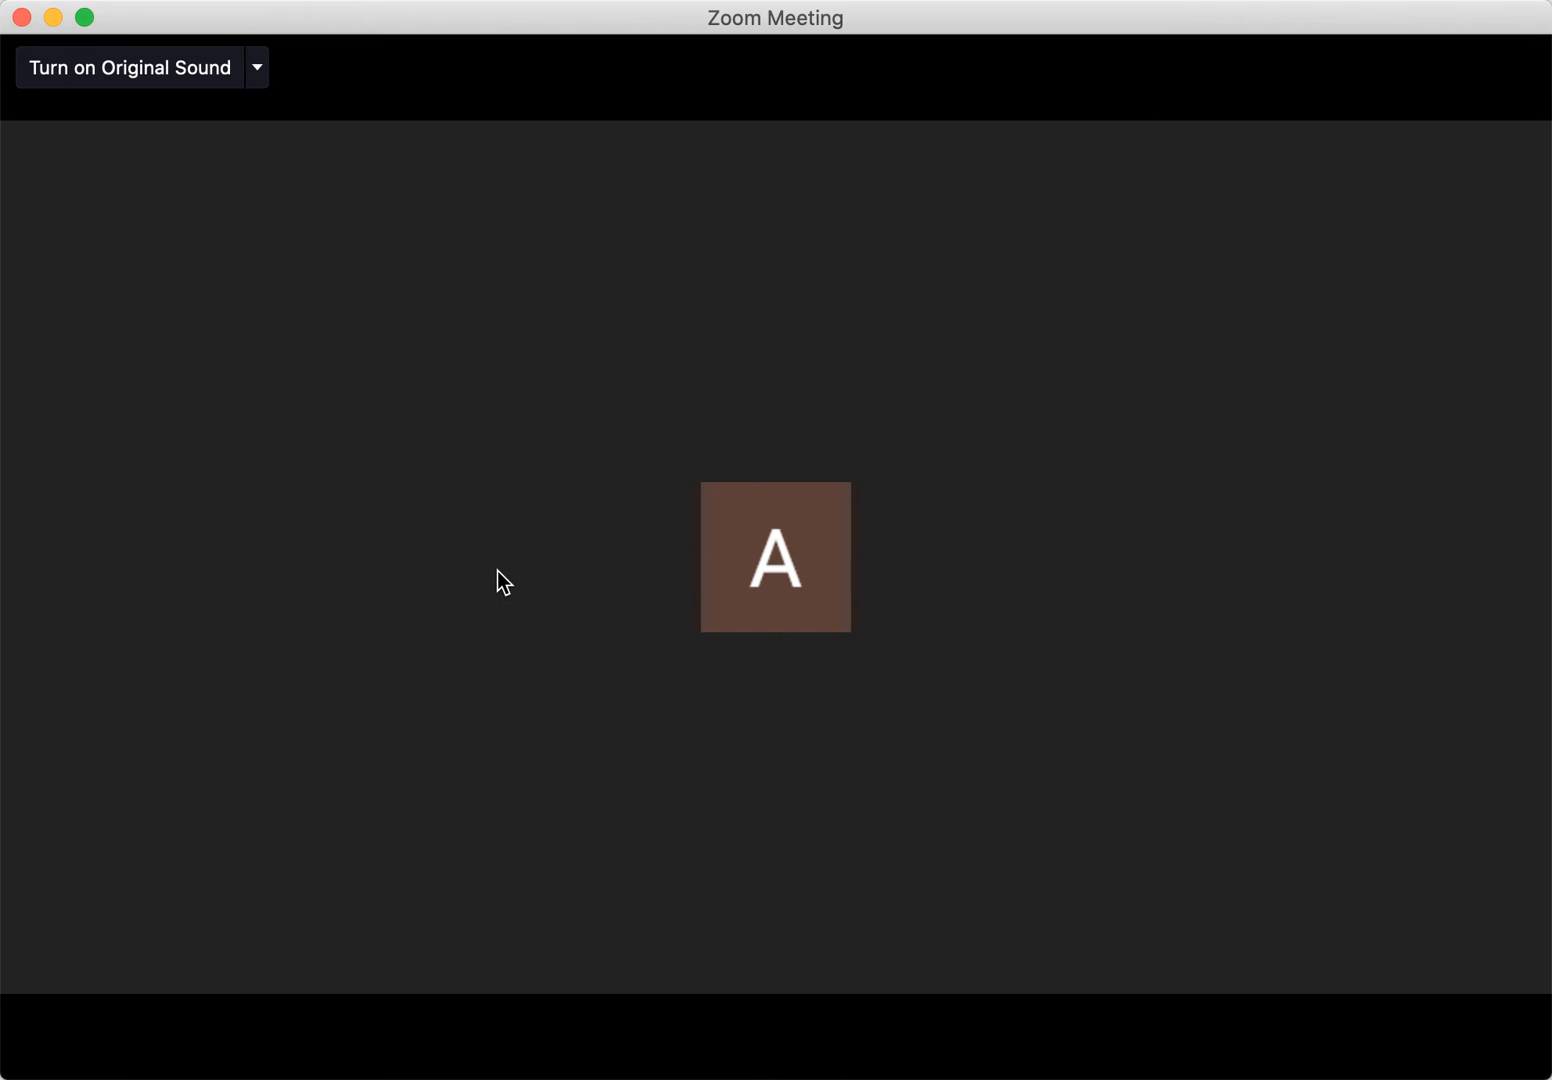
{"action": "mouse_move", "coordinate": [432, 558]}
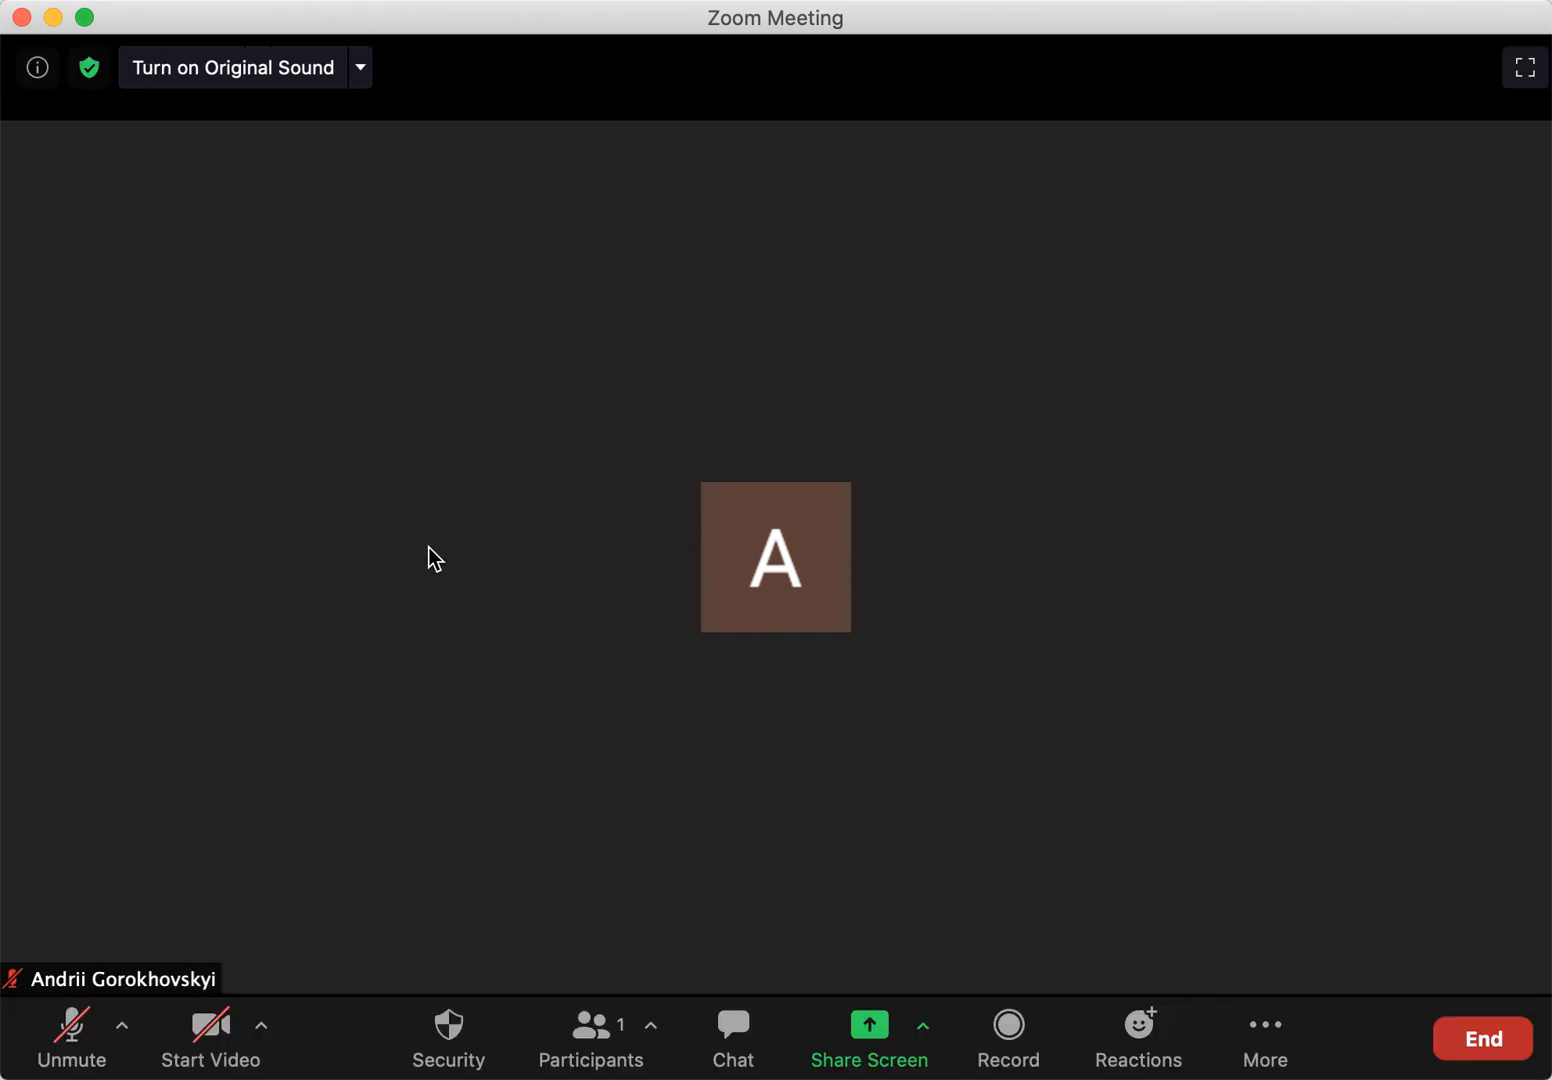
{"action": "mouse_move", "coordinate": [44, 997]}
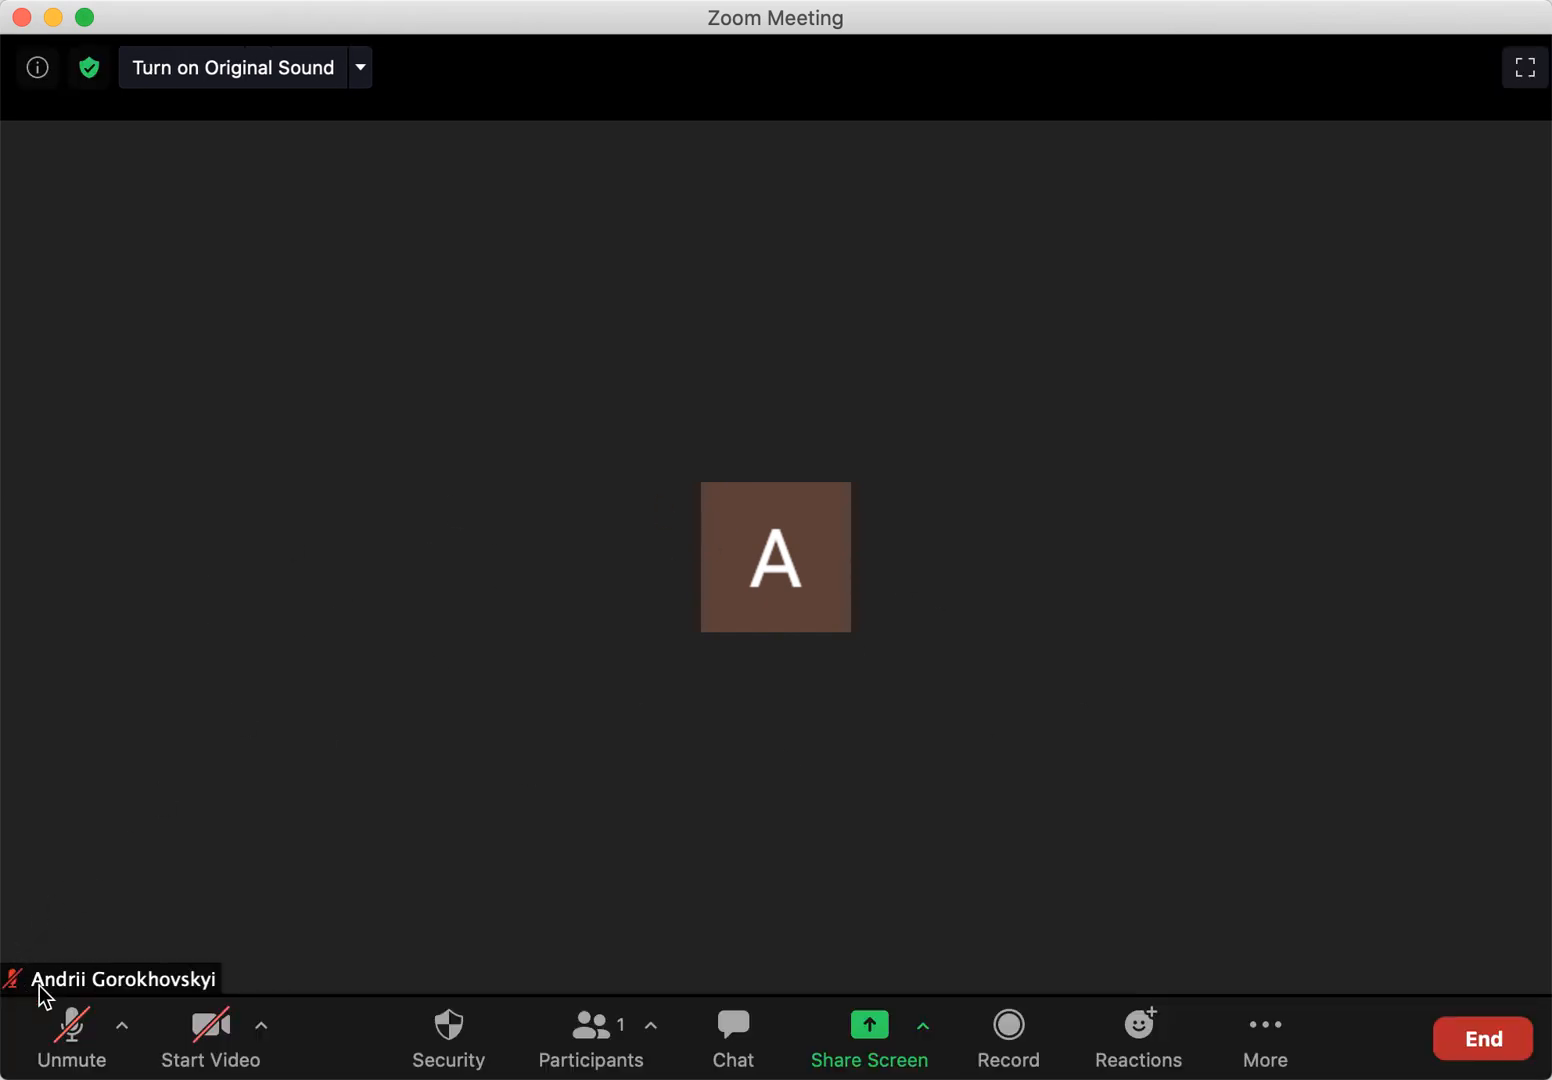
{"action": "mouse_move", "coordinate": [22, 999]}
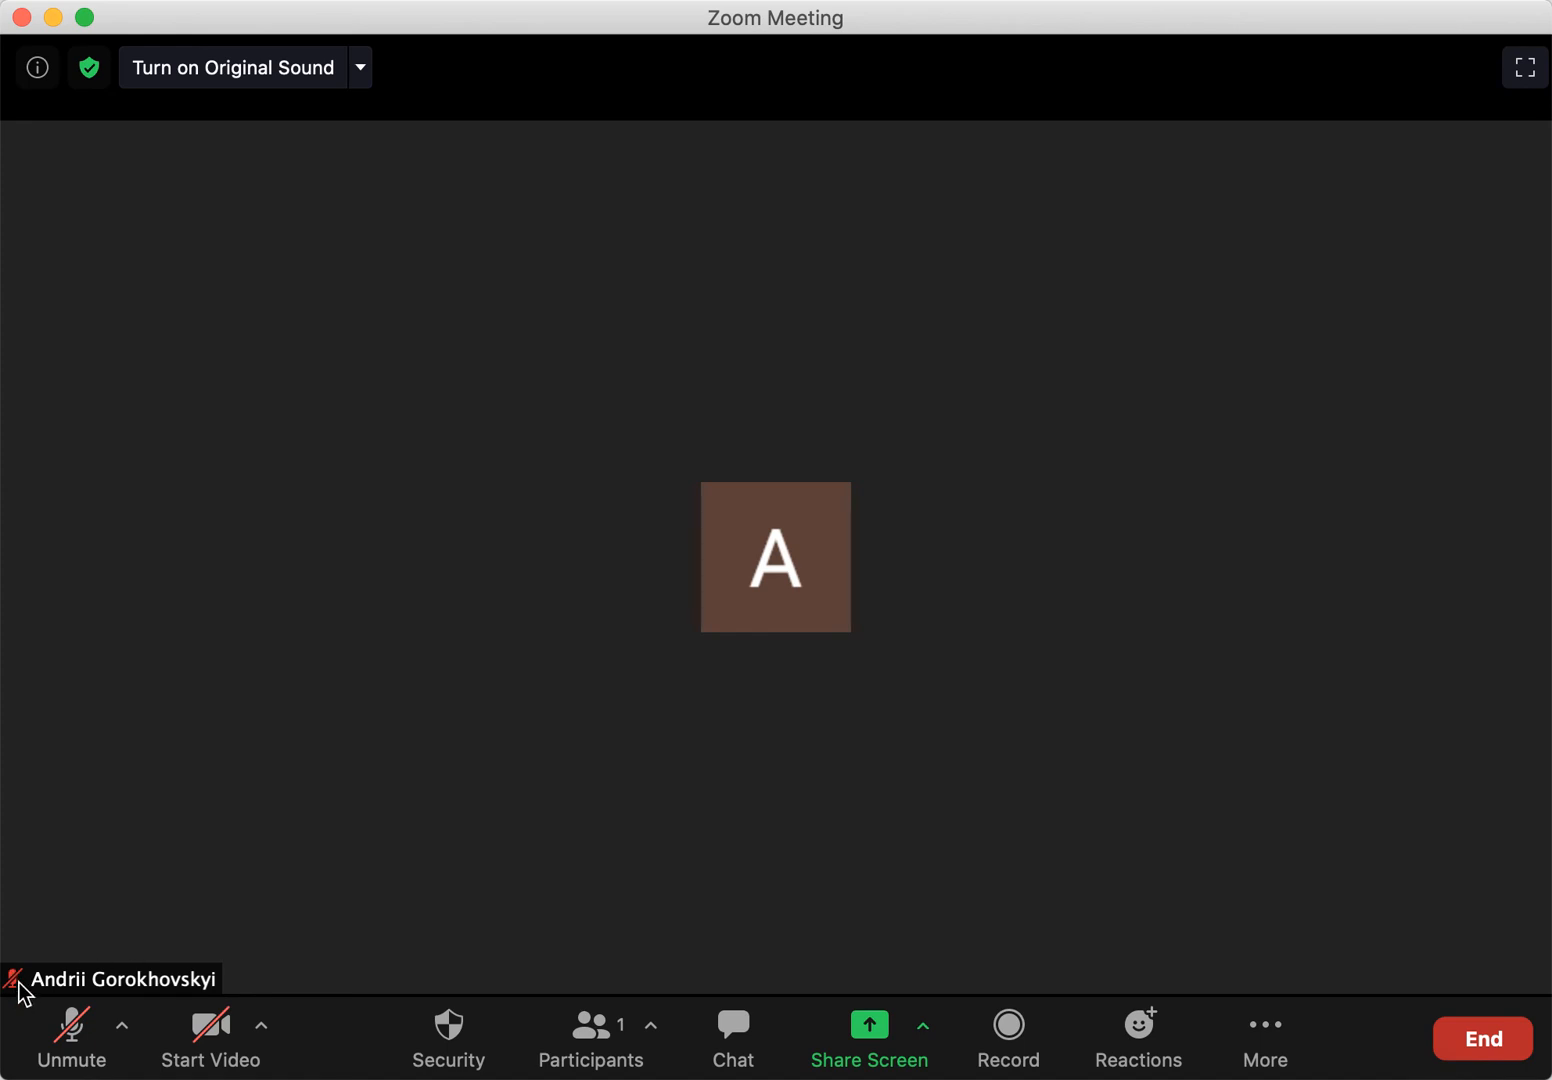
{"action": "mouse_move", "coordinate": [70, 1024]}
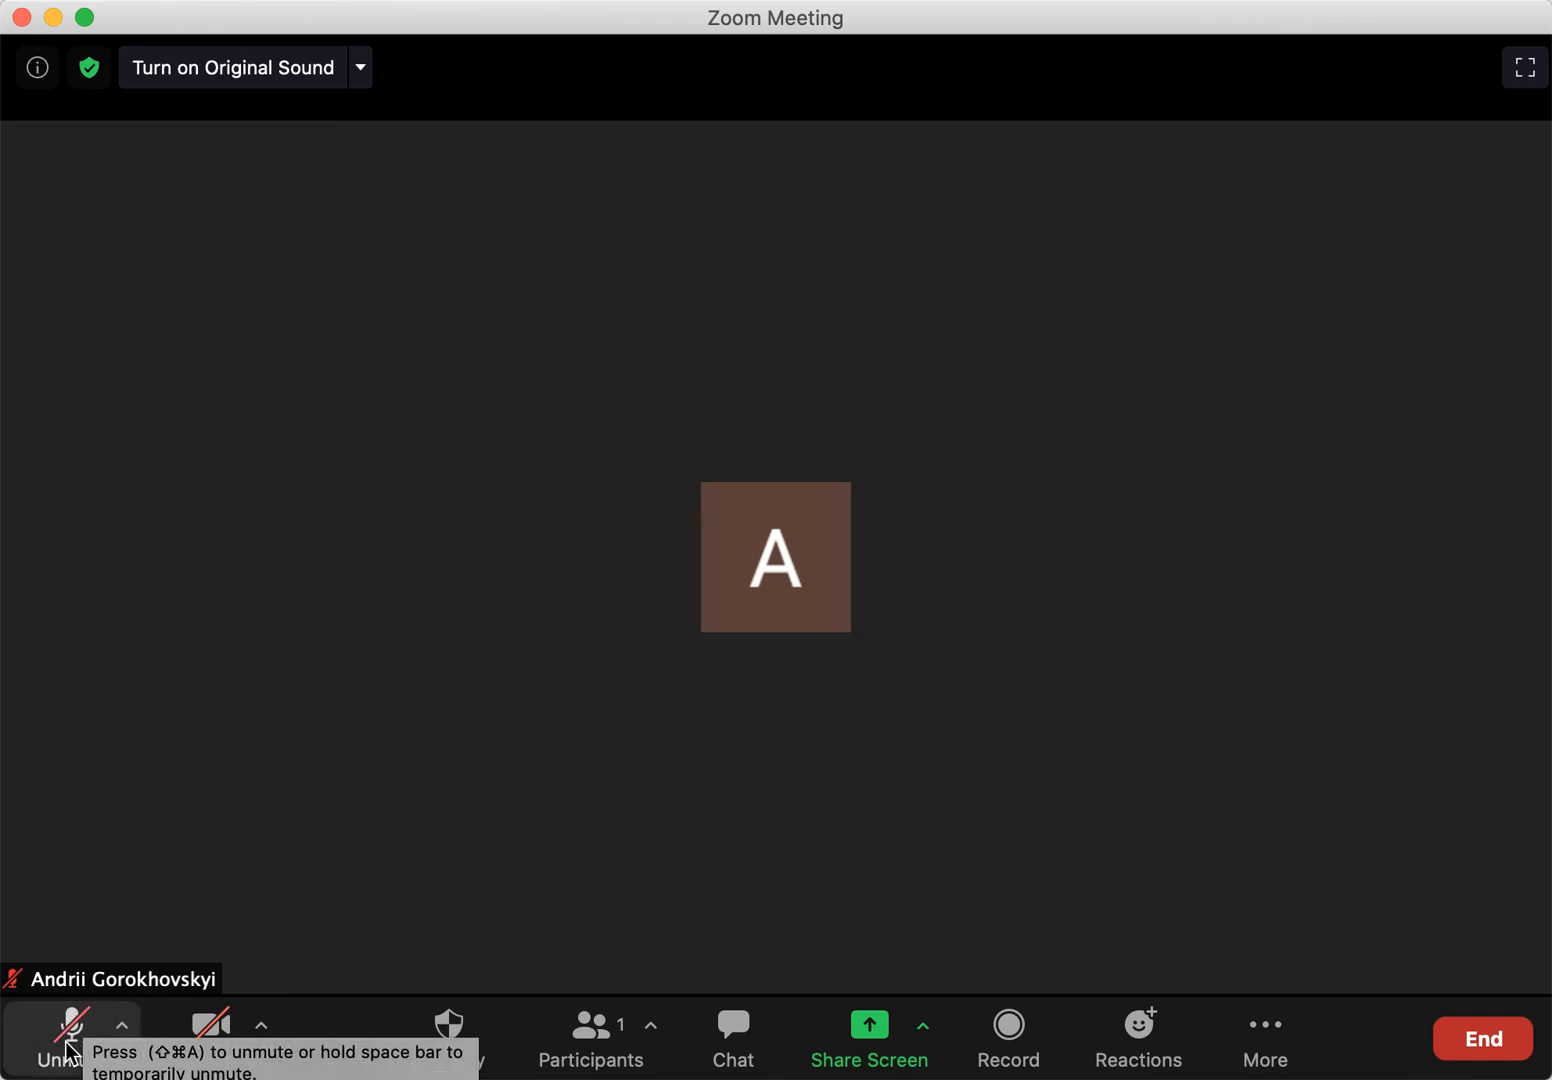
{"action": "mouse_move", "coordinate": [258, 763]}
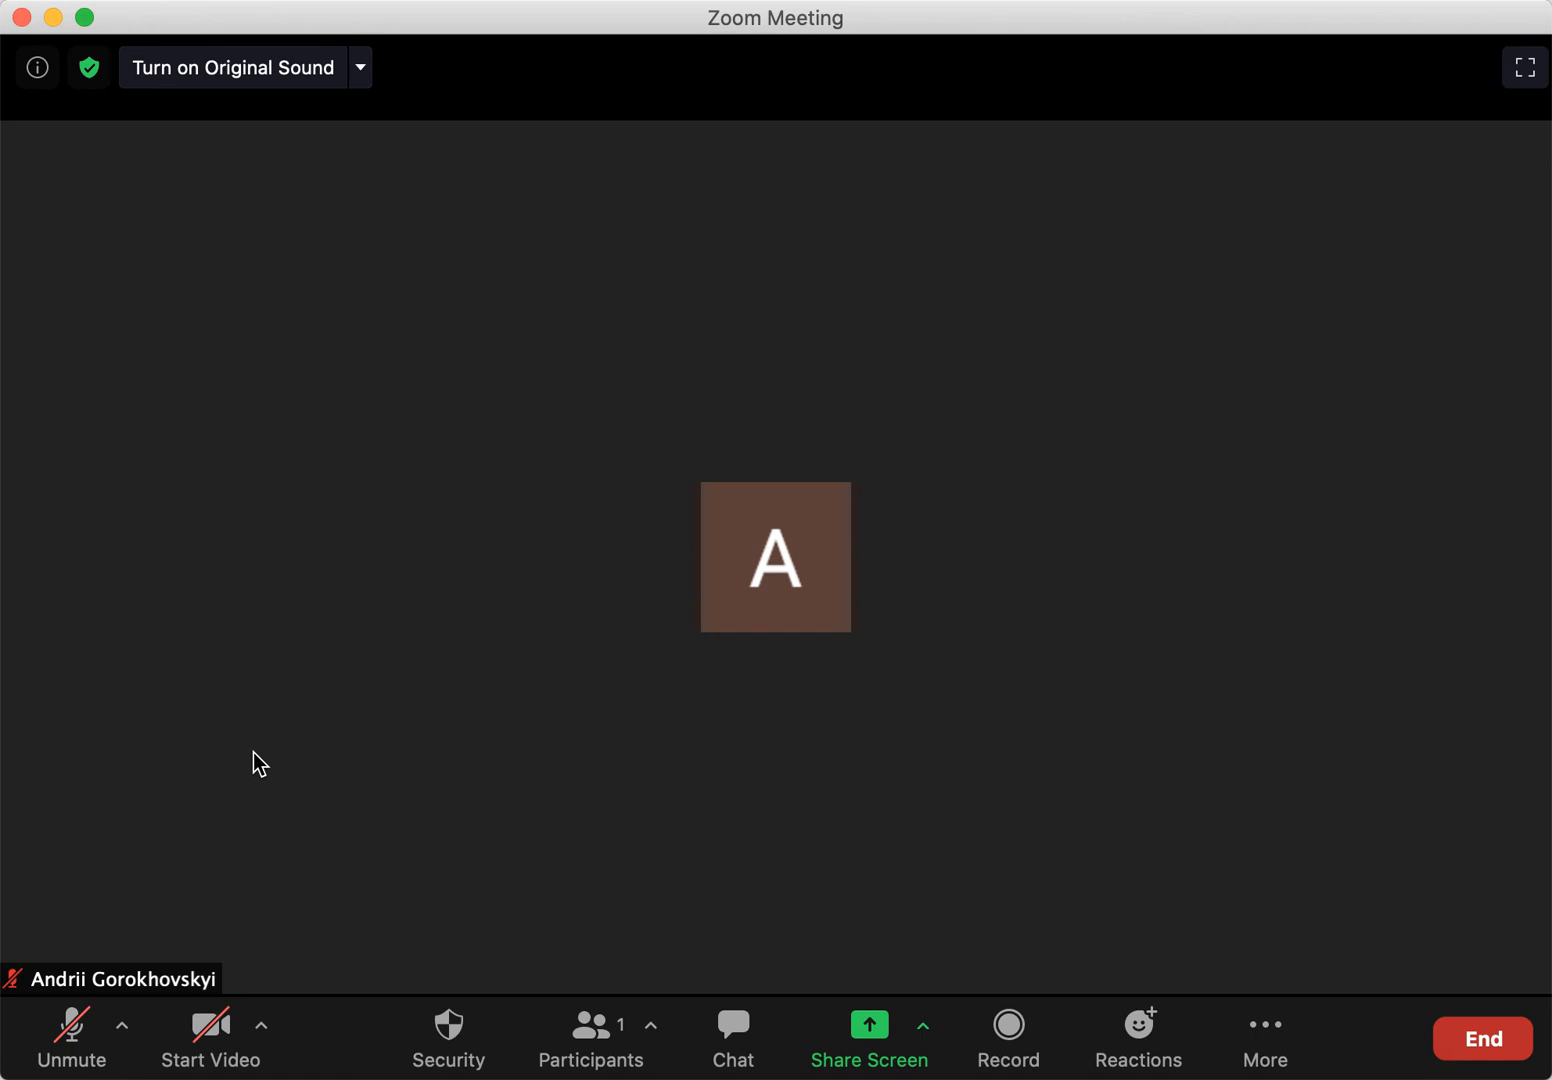
{"action": "mouse_move", "coordinate": [70, 1035]}
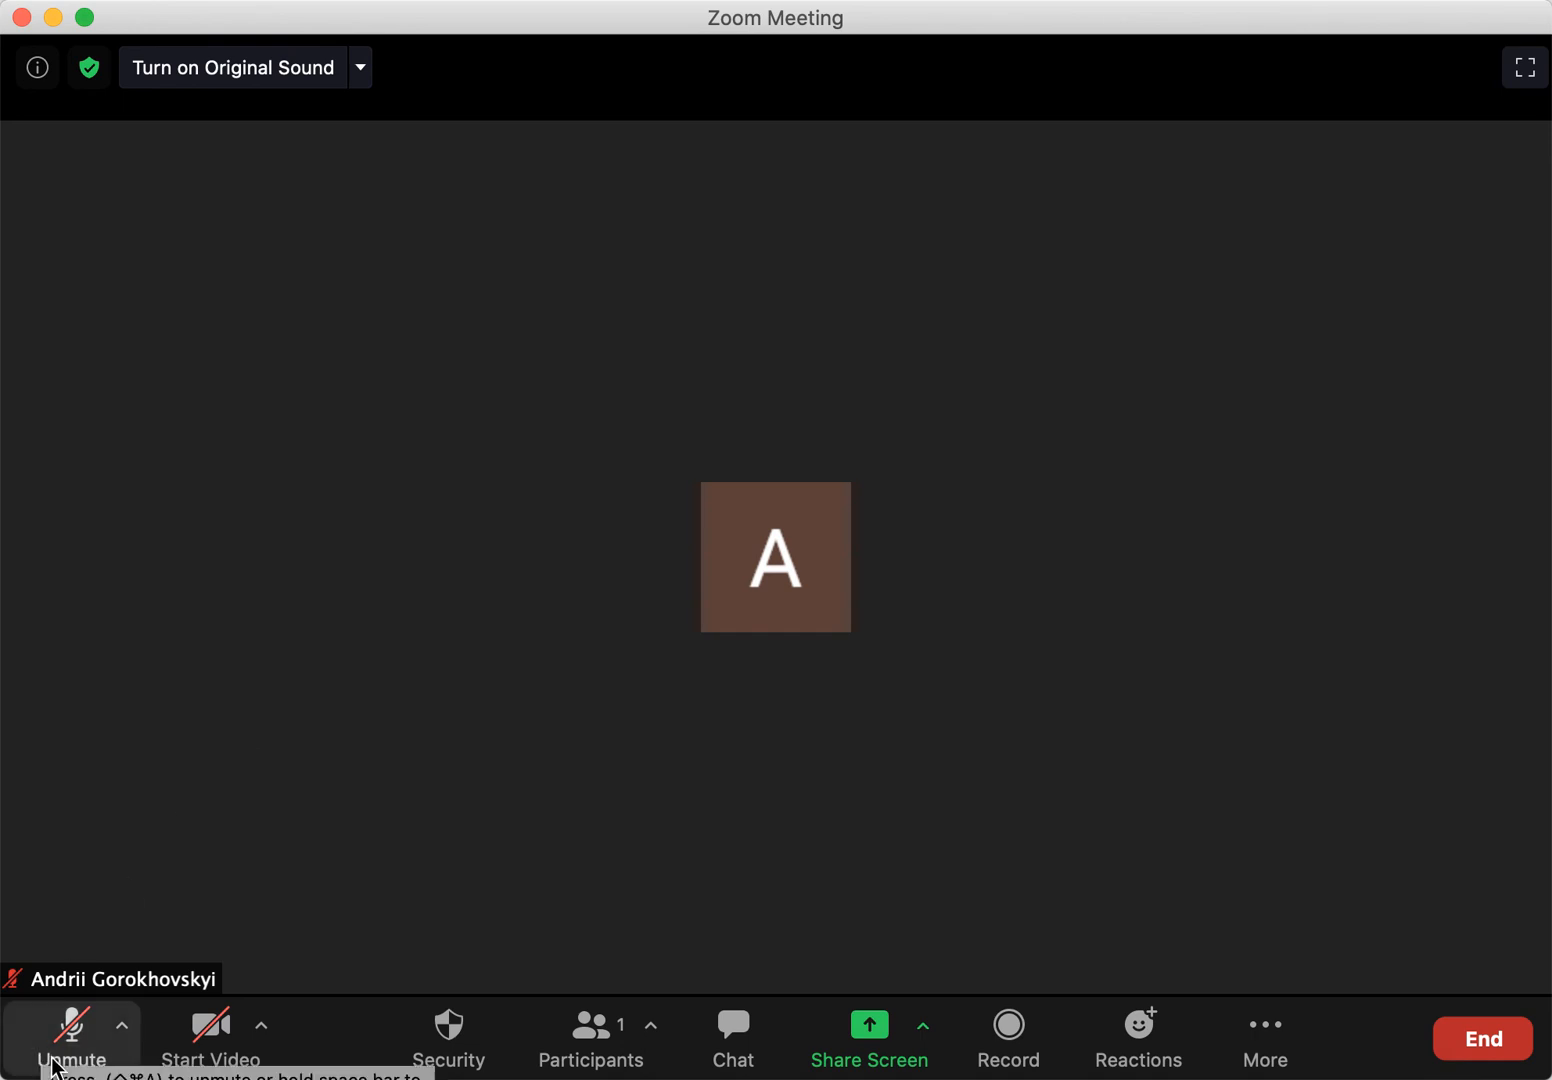
{"action": "mouse_move", "coordinate": [163, 887]}
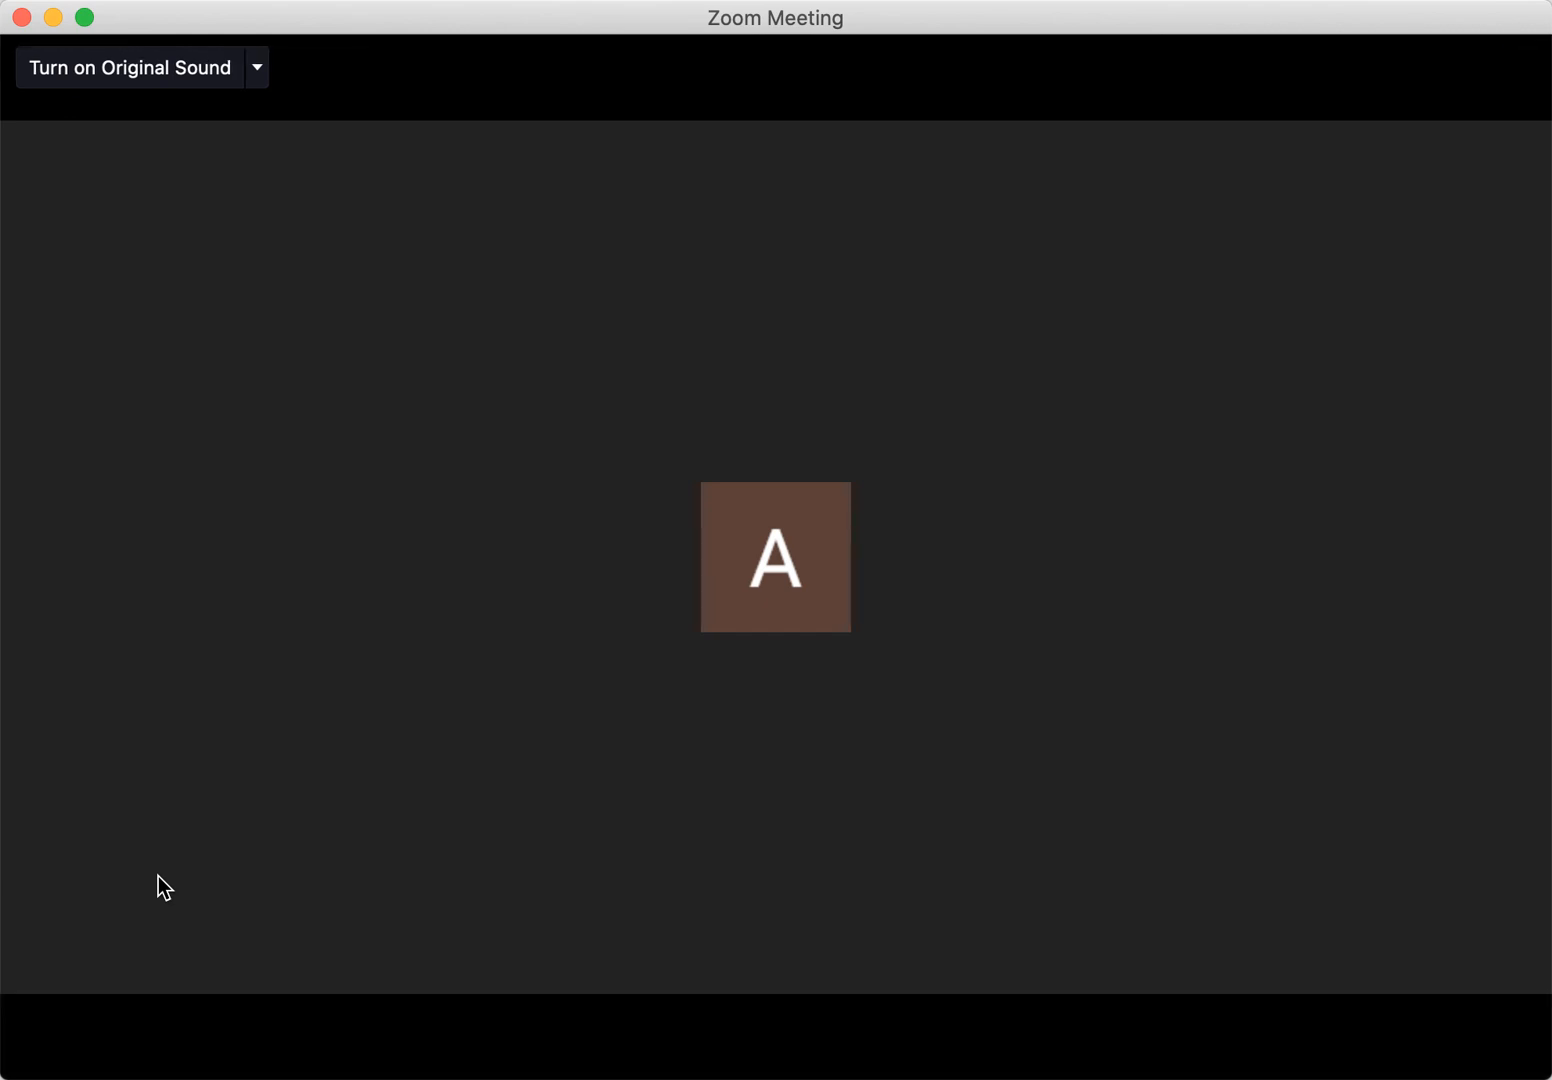
{"action": "mouse_move", "coordinate": [278, 727]}
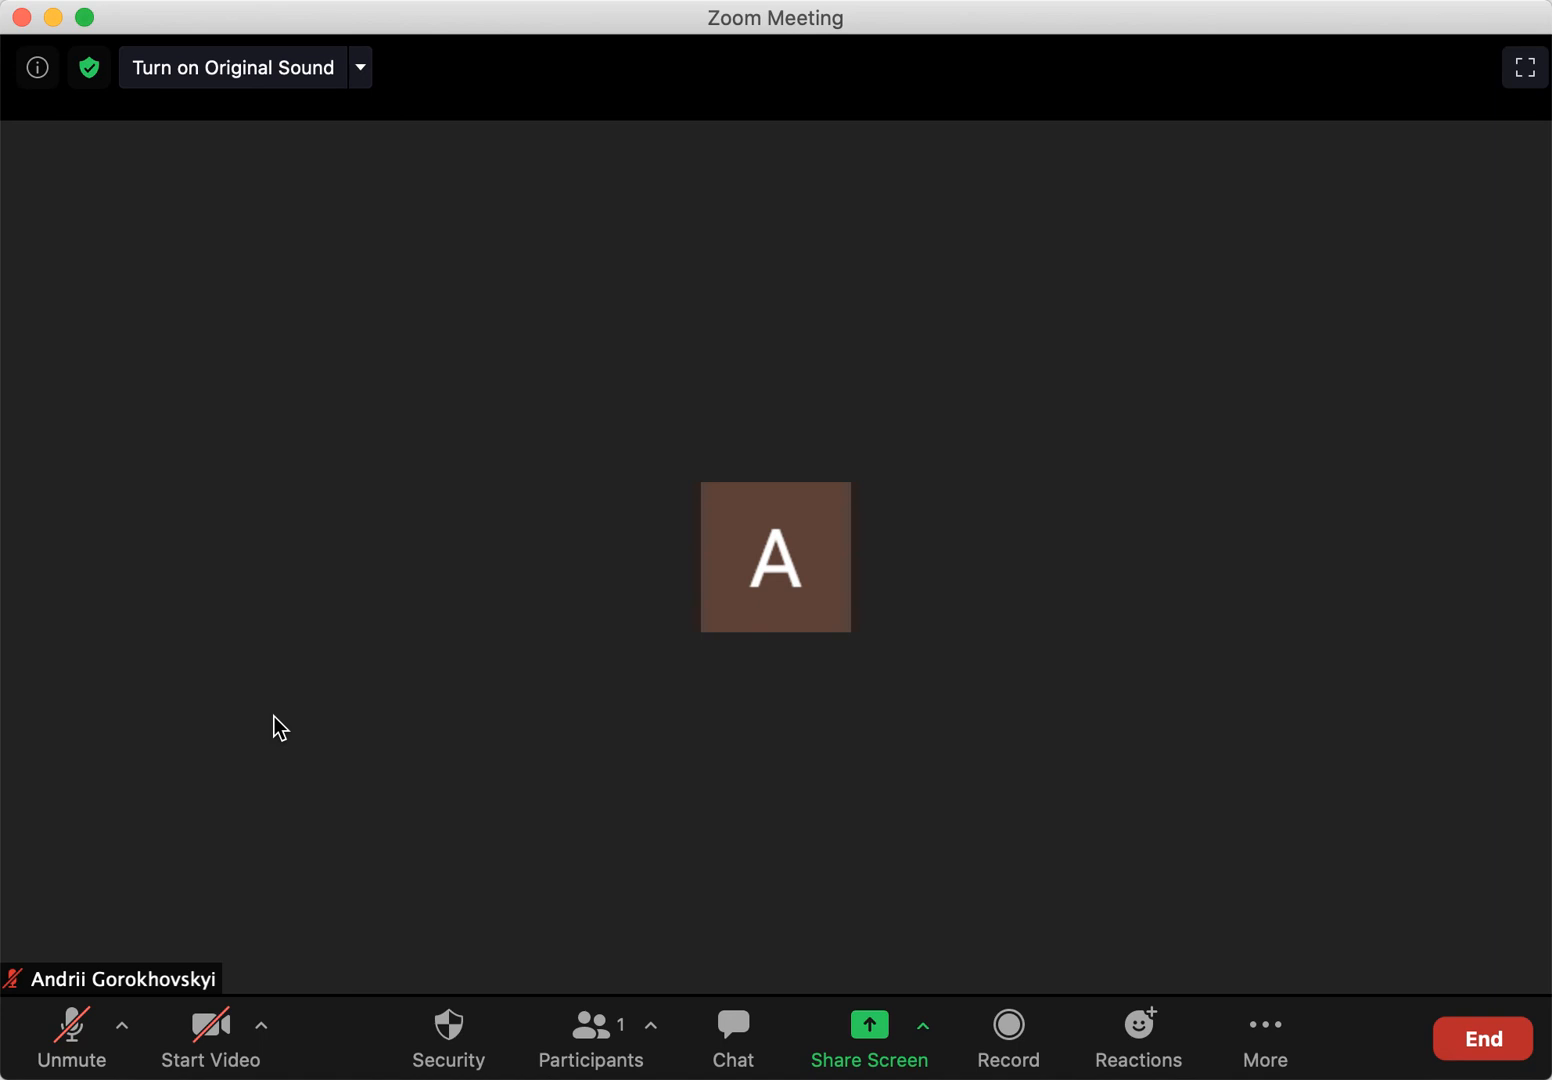